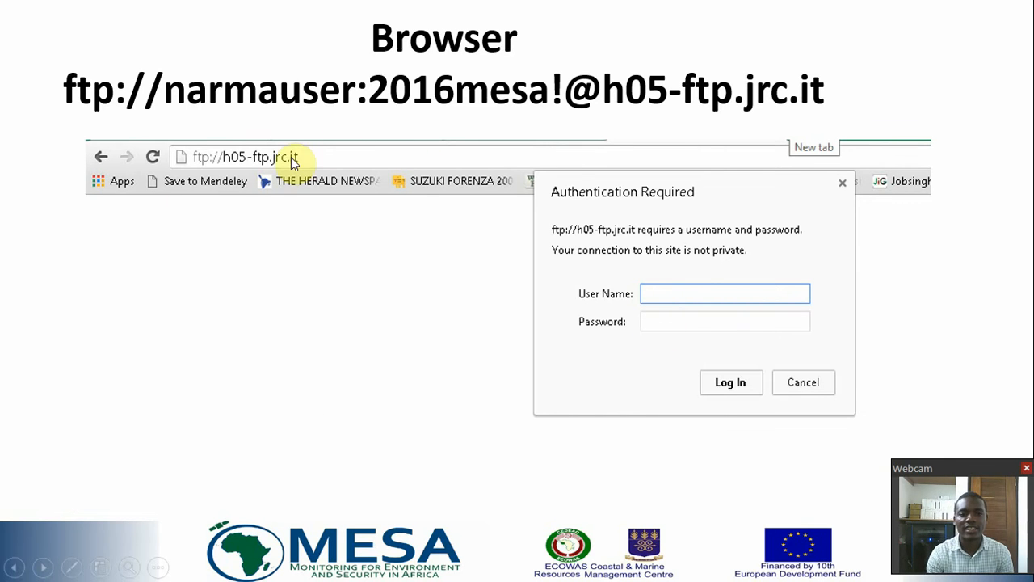
mouse_move(294, 150)
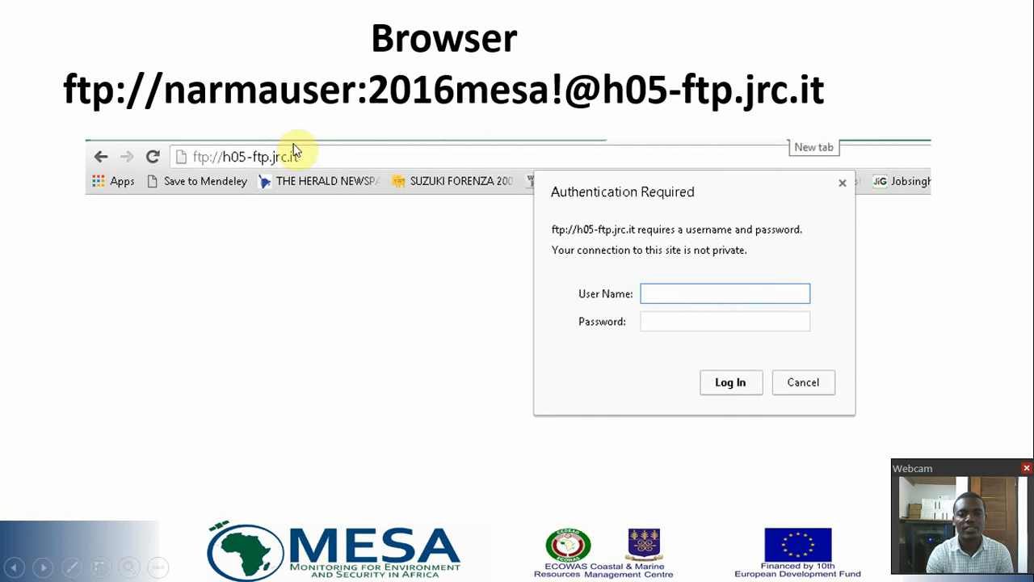
mouse_move(299, 174)
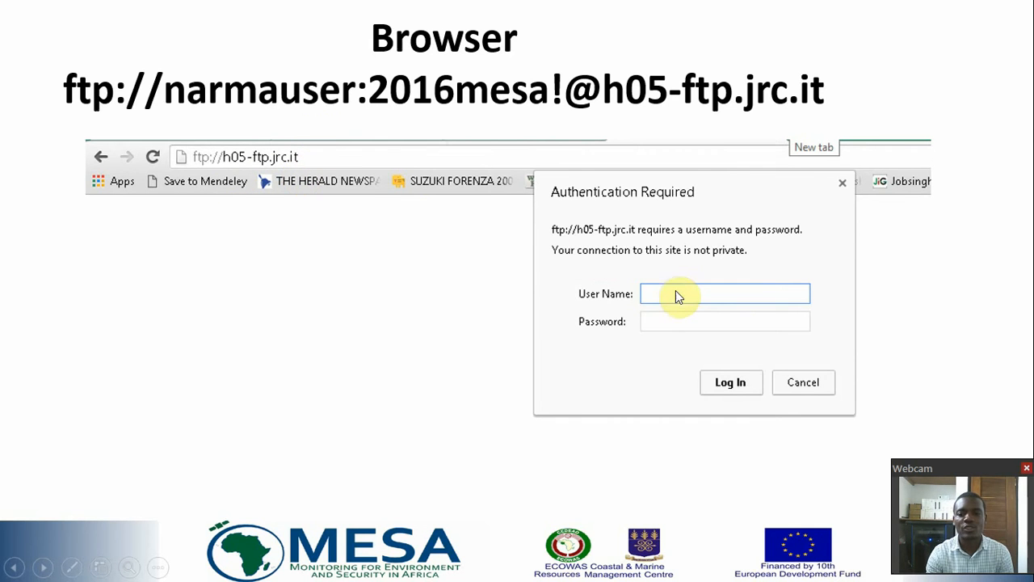
mouse_move(644, 212)
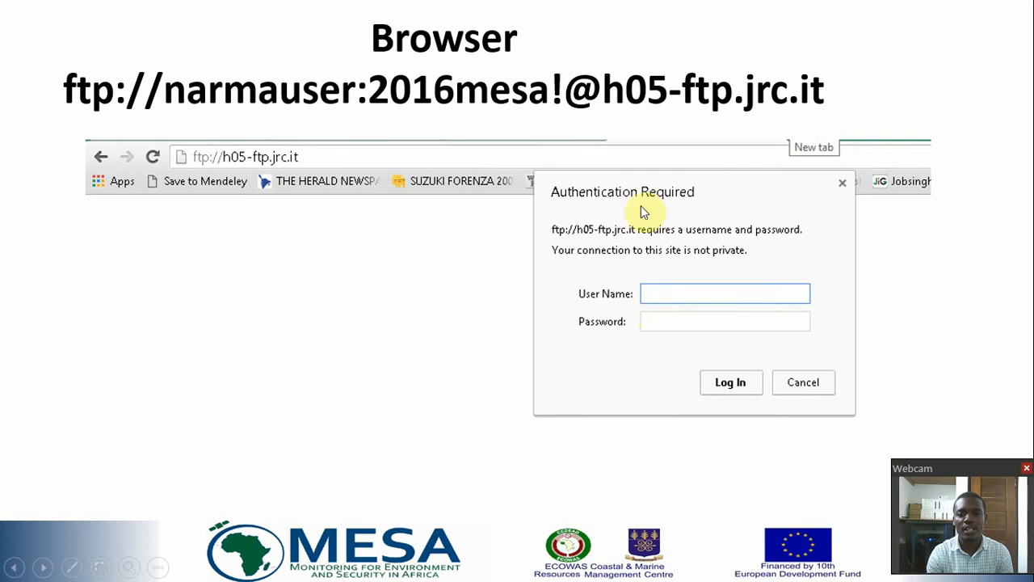
mouse_move(391, 107)
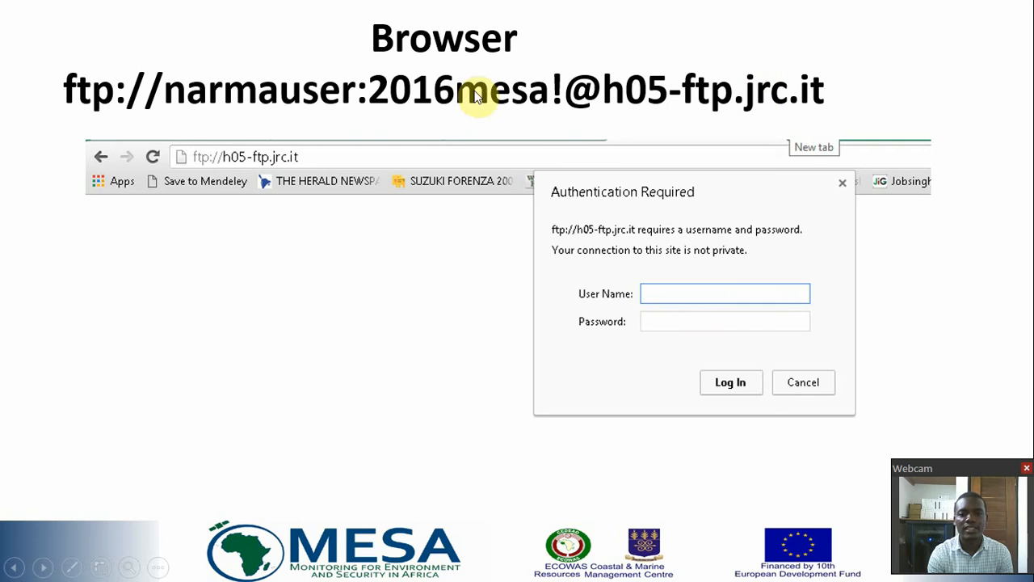
mouse_move(462, 74)
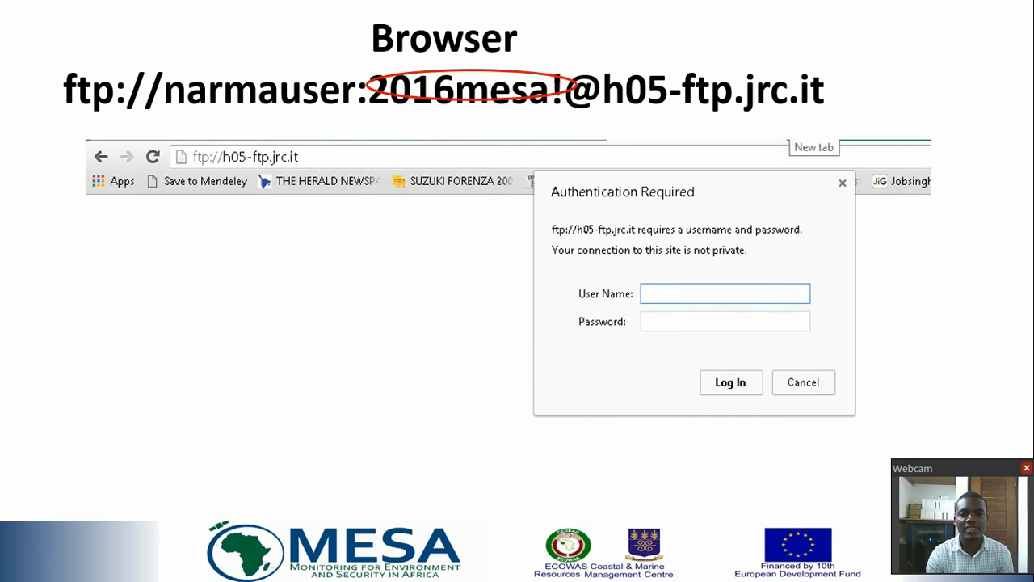
Step: Advance the slideshow to the slide showing the FTP server's Index of / listing
click(730, 381)
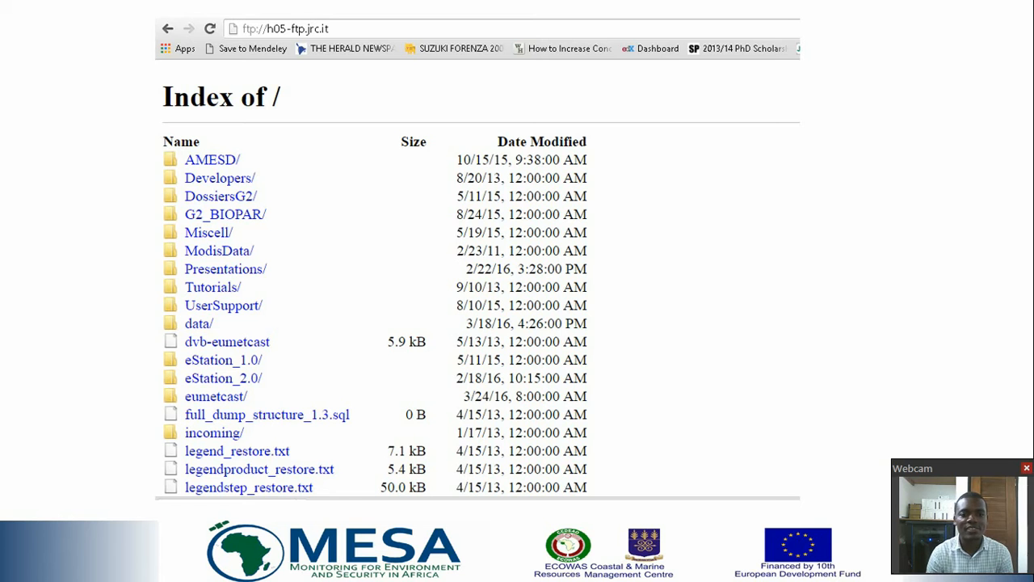
mouse_move(277, 193)
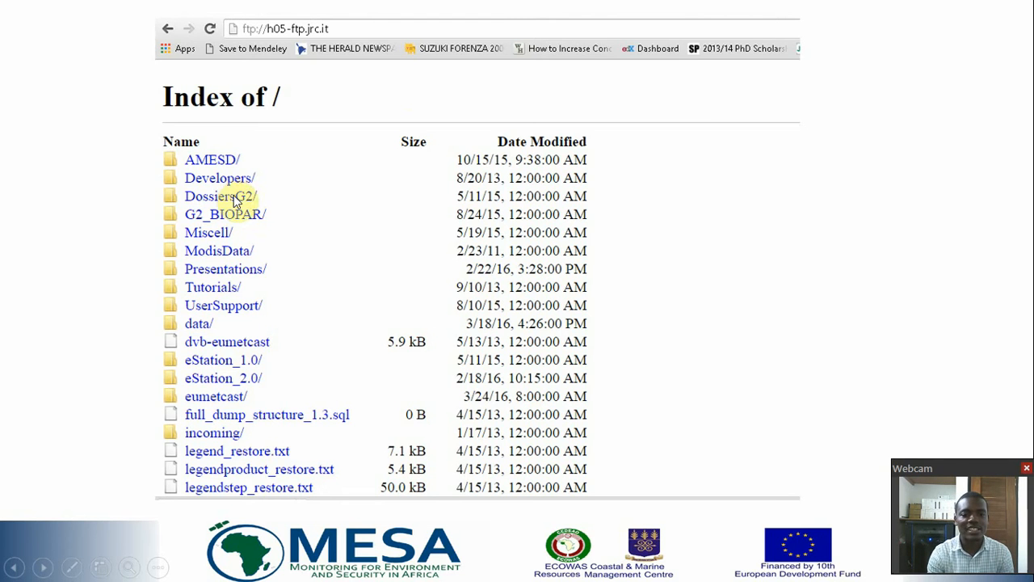
mouse_move(252, 358)
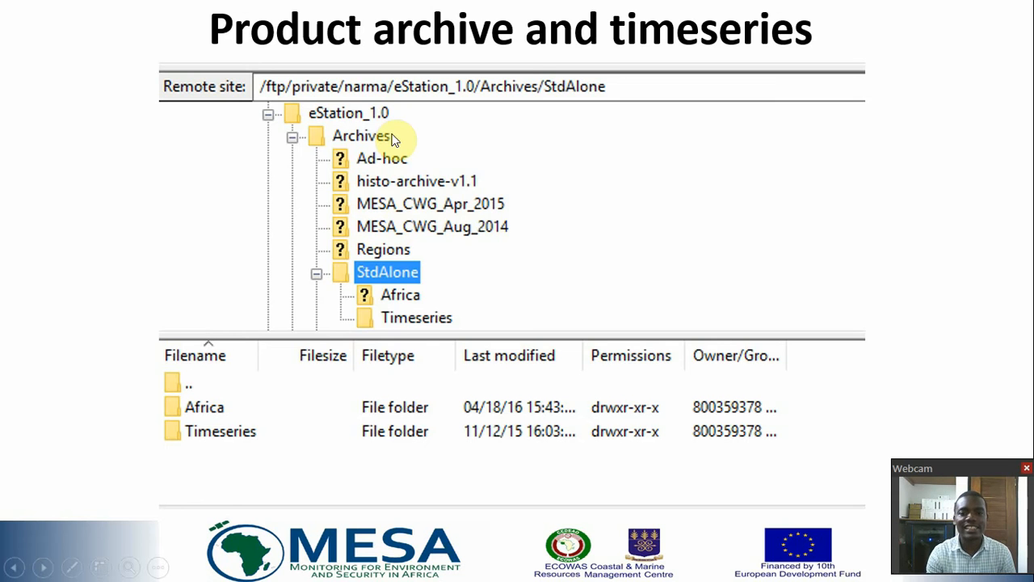
mouse_move(471, 111)
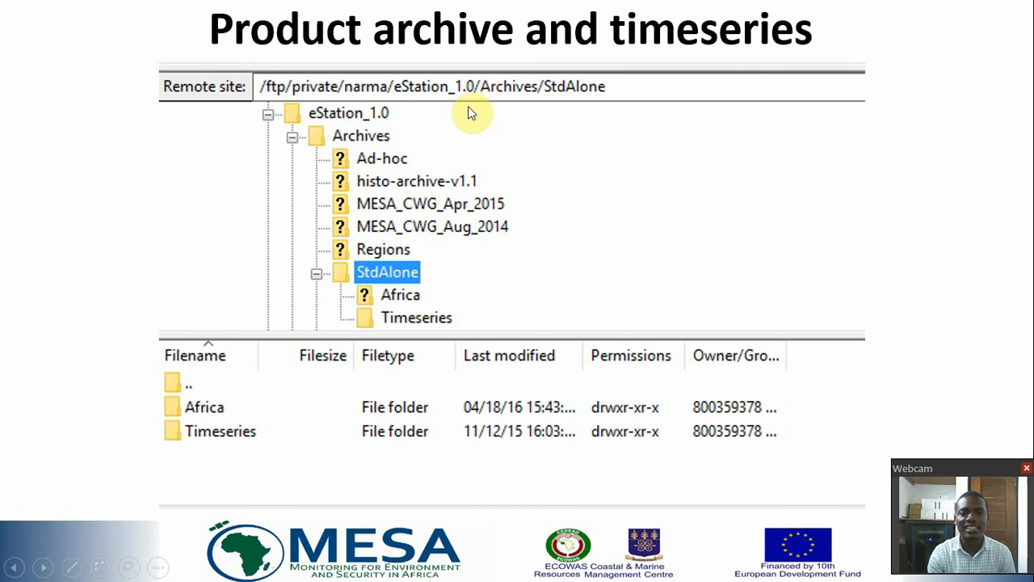
mouse_move(533, 68)
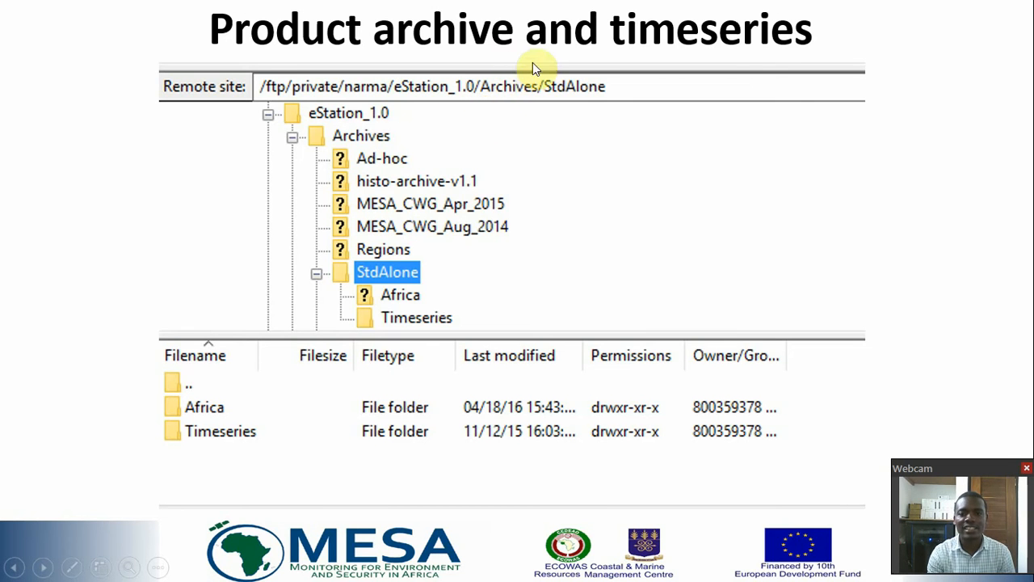
mouse_move(627, 87)
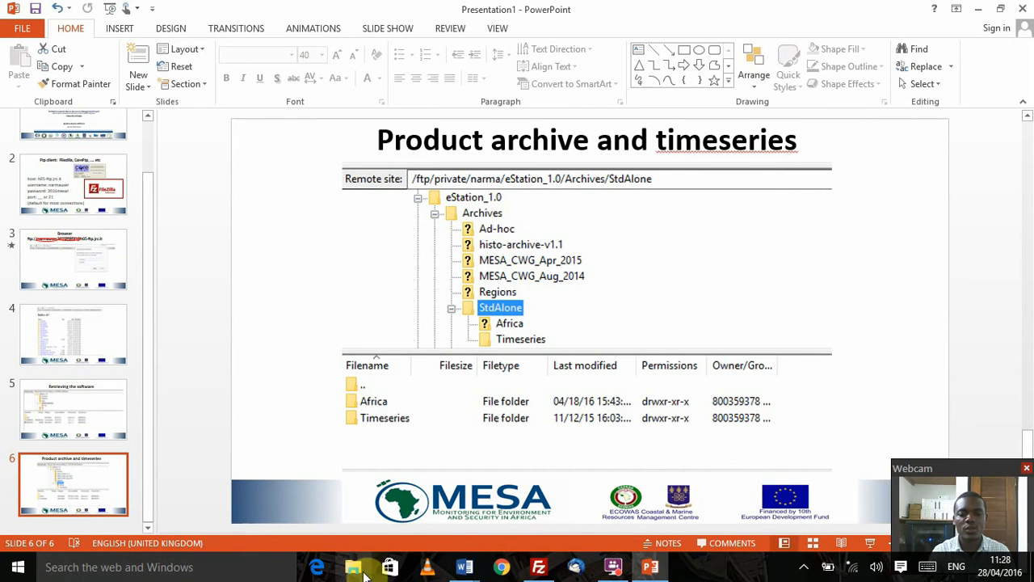
mouse_move(352, 565)
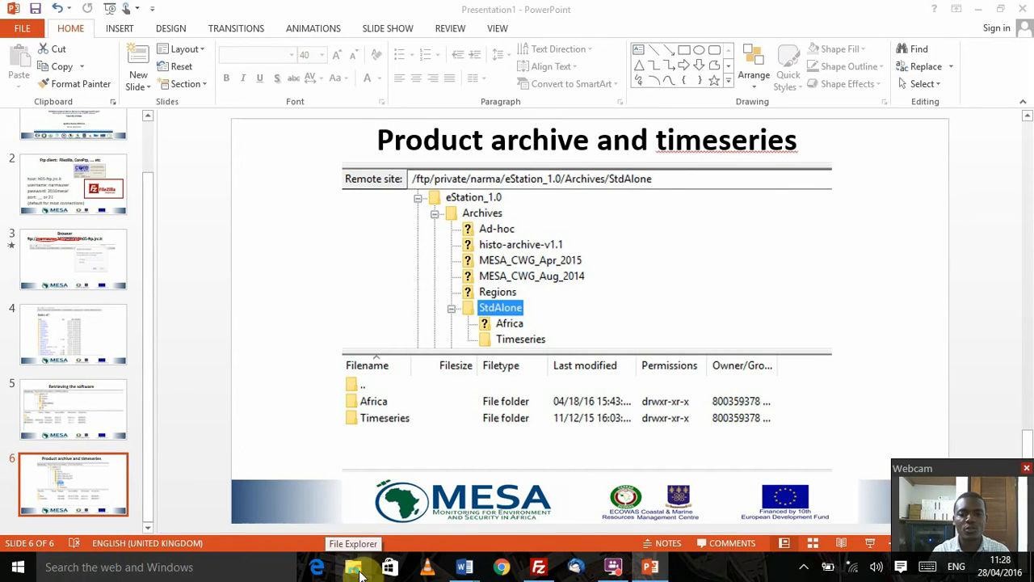
Step: Bring up File Explorer's Quick access showing the EMMA 1.3.1 folders
click(352, 565)
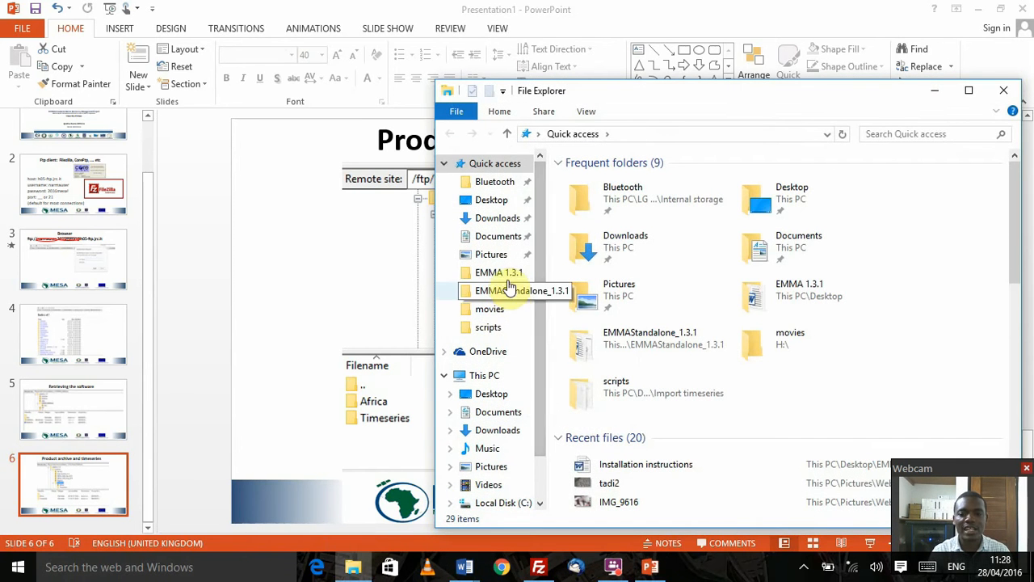
mouse_move(501, 275)
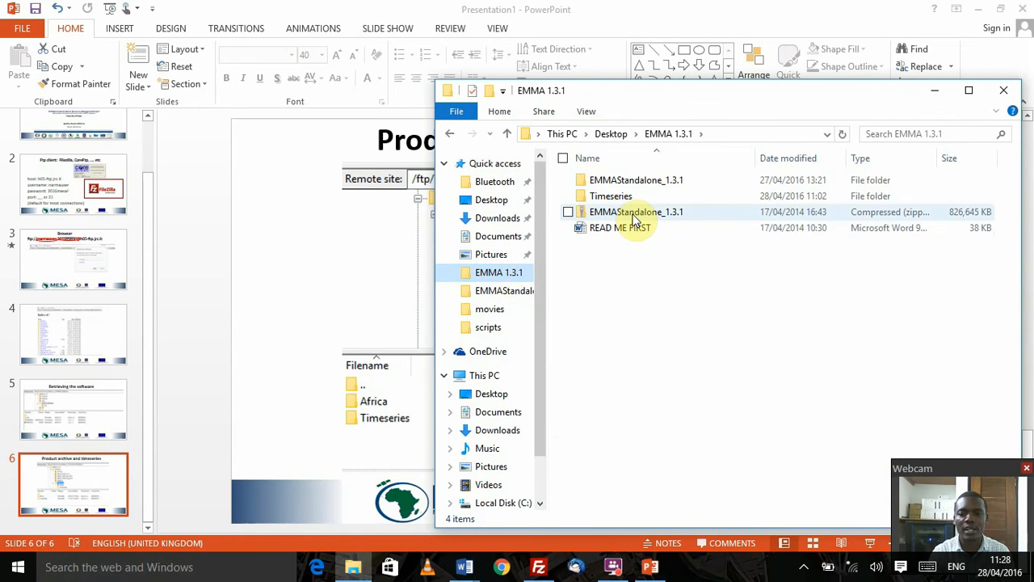
mouse_move(634, 211)
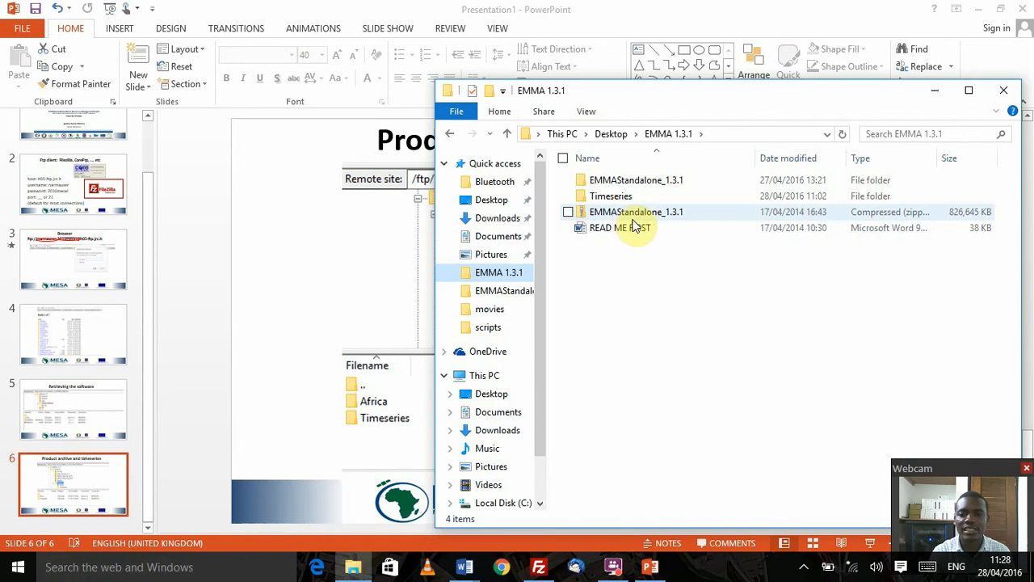
mouse_move(649, 225)
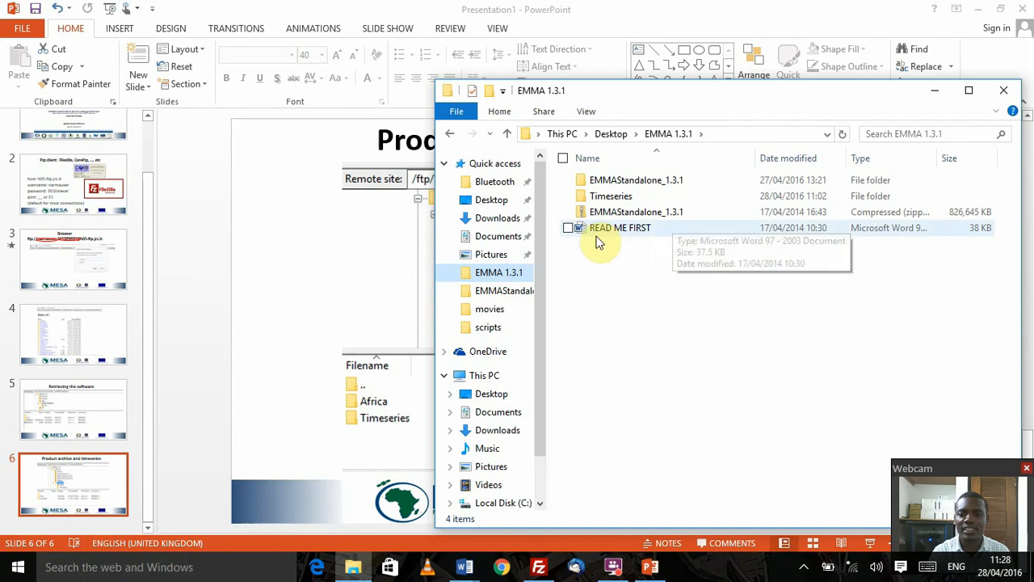
mouse_move(619, 281)
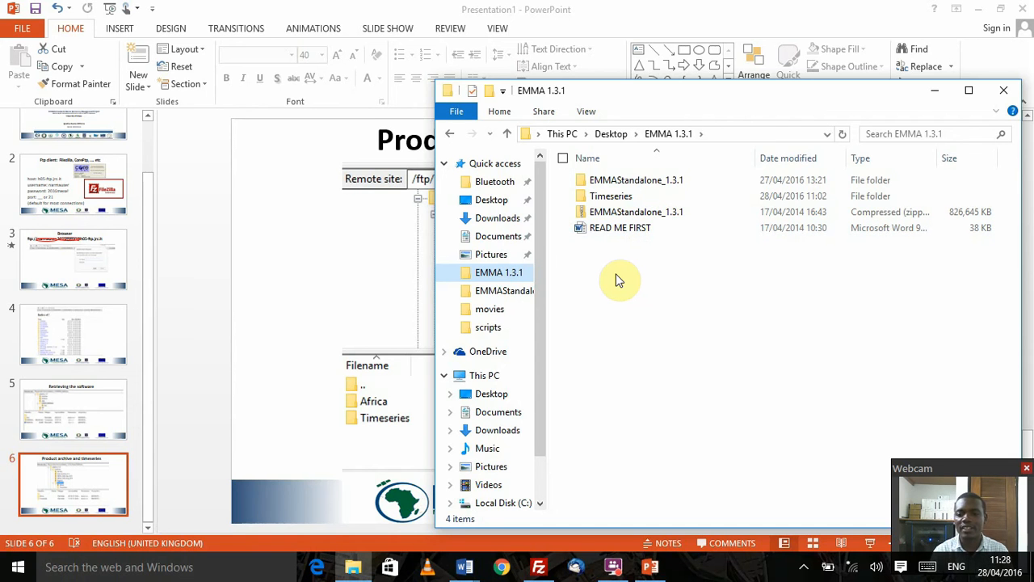
mouse_move(611, 257)
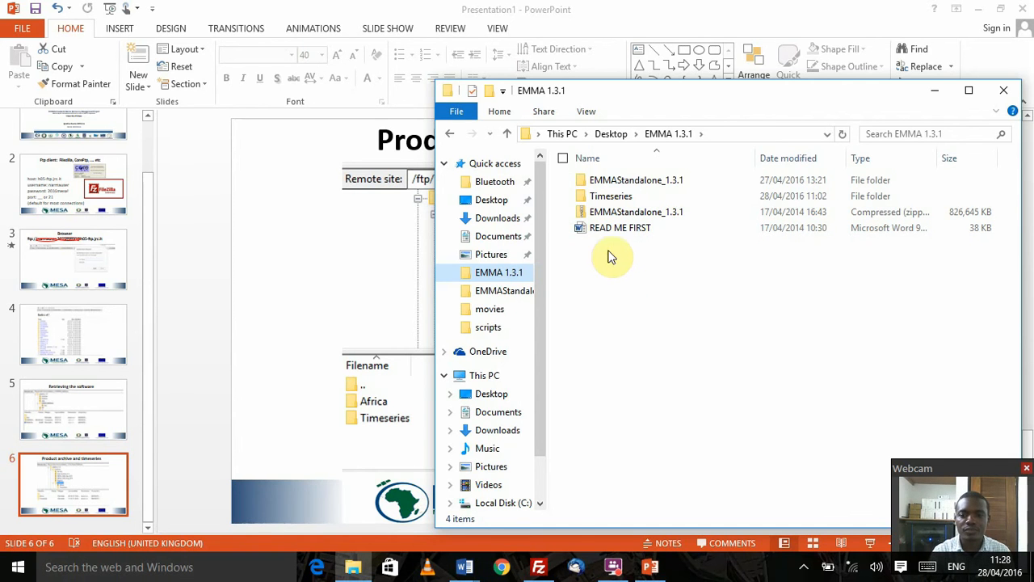
double_click(620, 227)
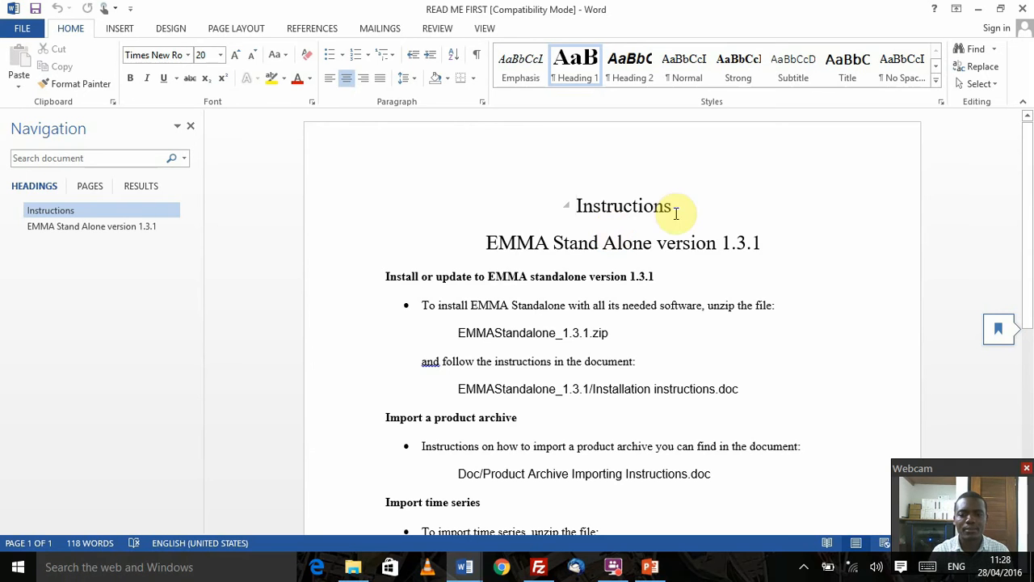
scroll(down, 3)
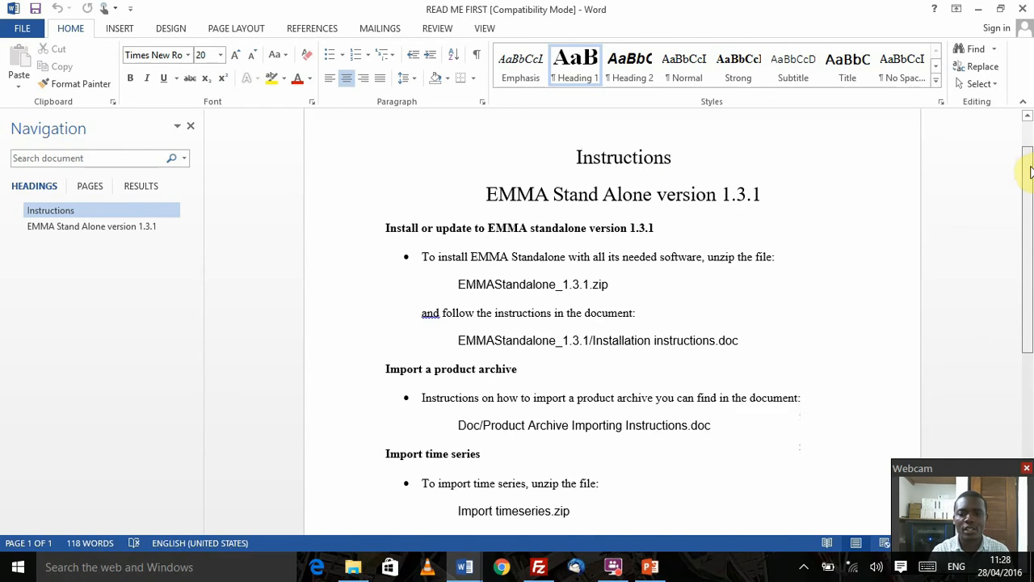
scroll(down, 3)
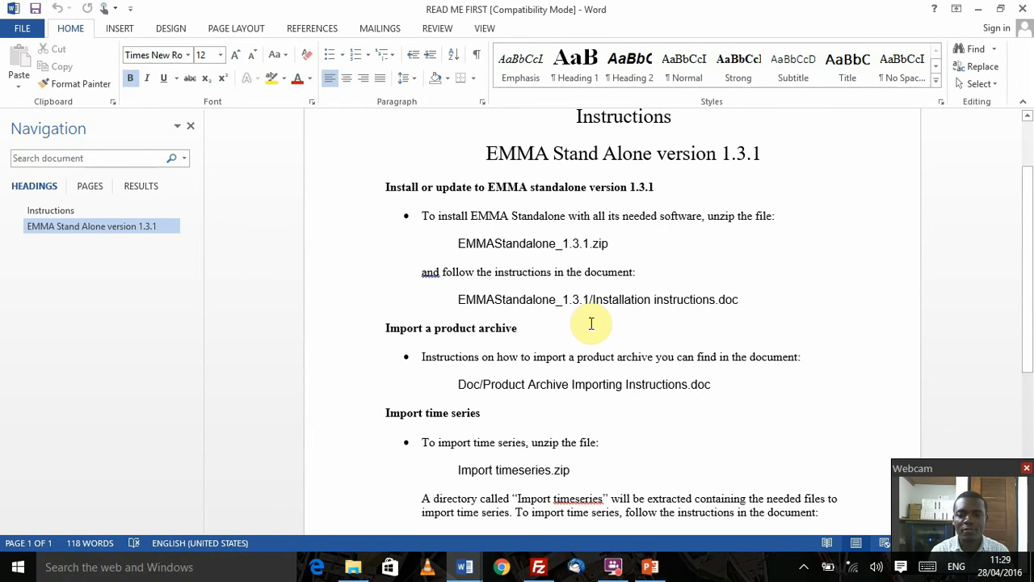
click(518, 326)
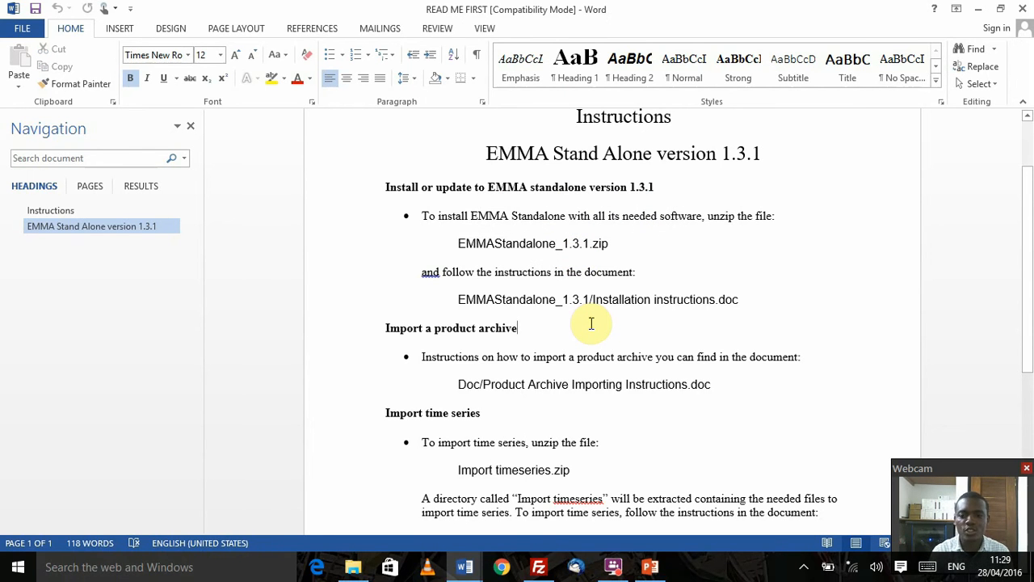
mouse_move(630, 316)
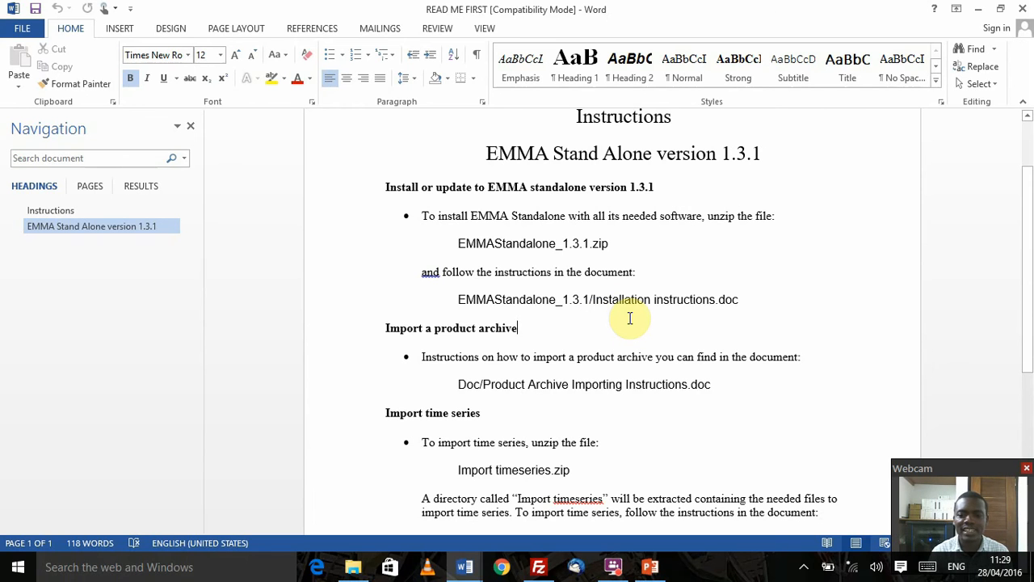
mouse_move(596, 299)
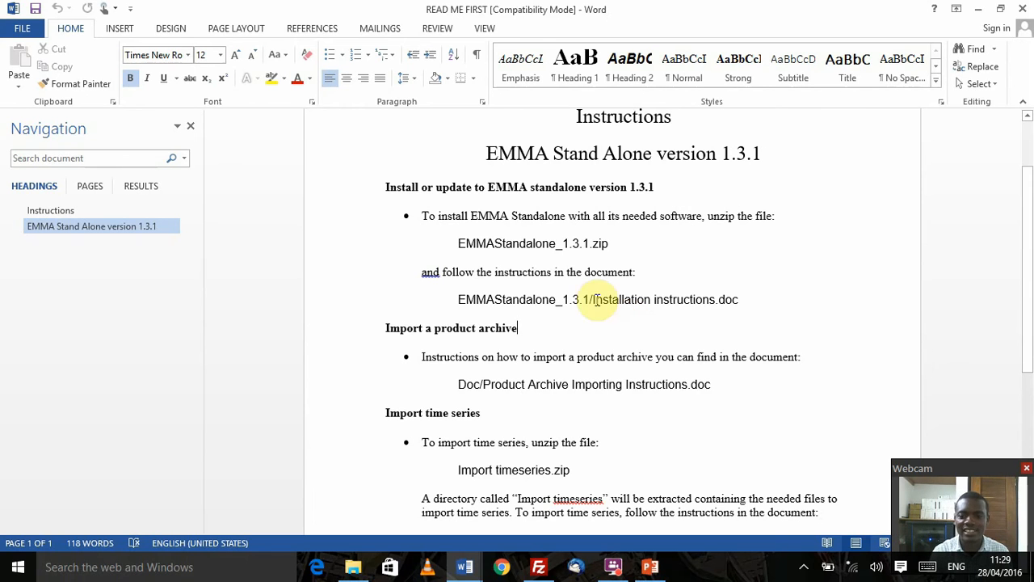
mouse_move(744, 298)
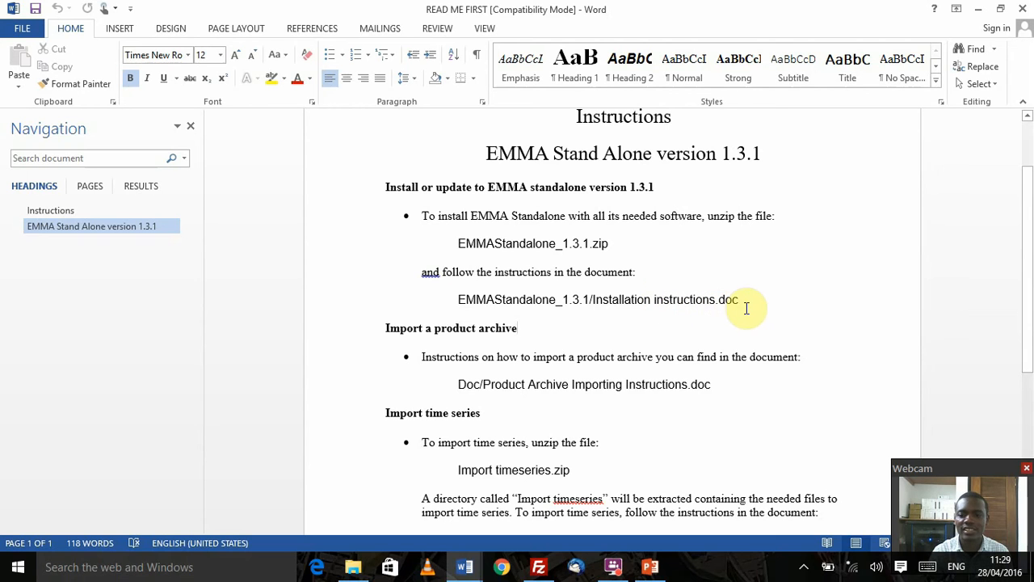
mouse_move(930, 307)
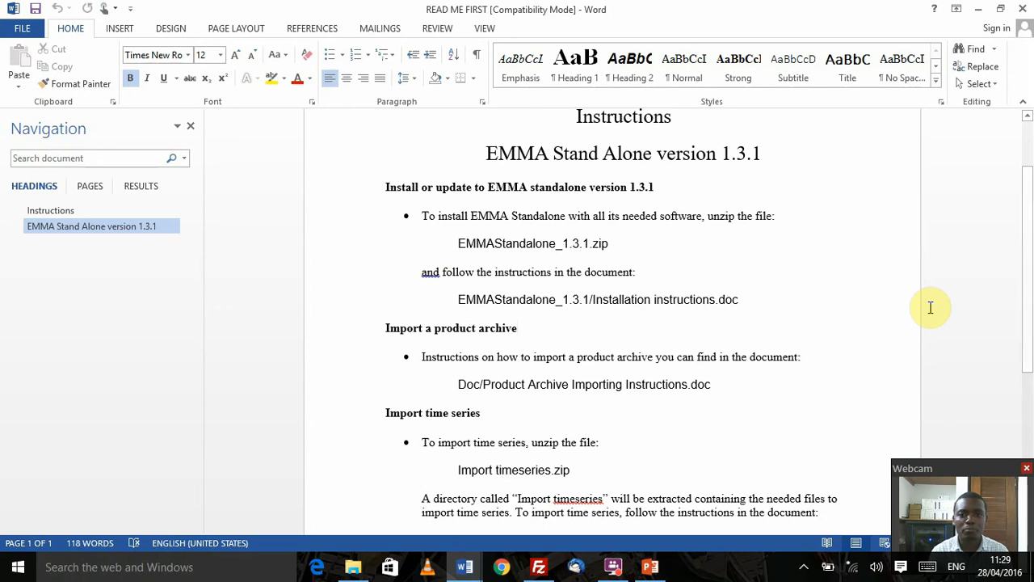
click(520, 326)
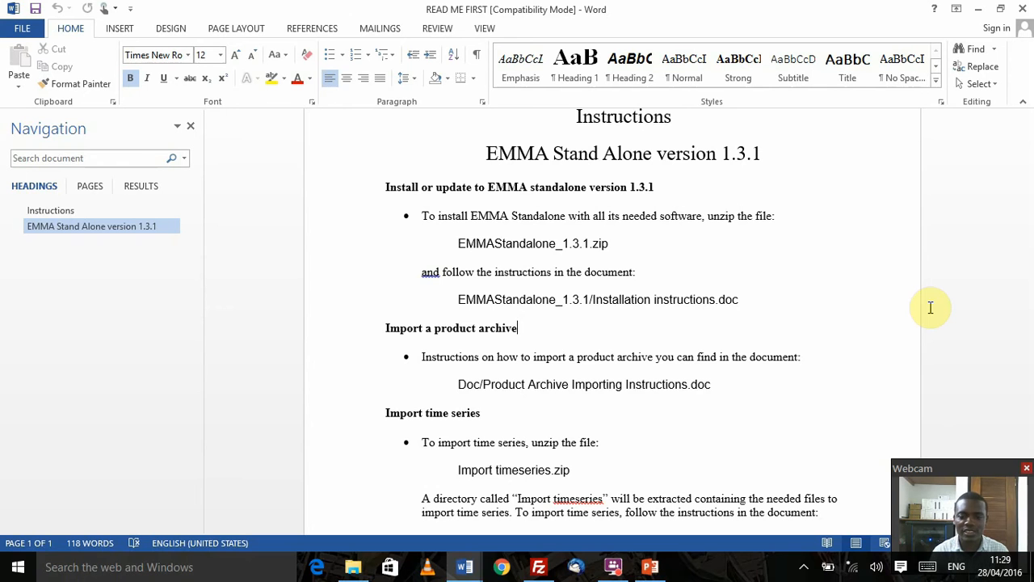
mouse_move(961, 112)
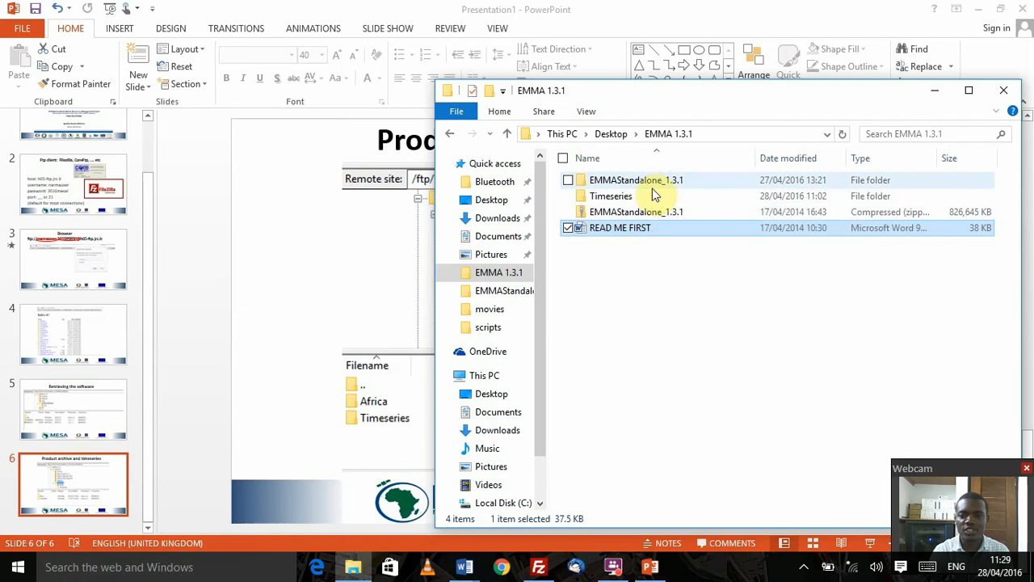
mouse_move(617, 228)
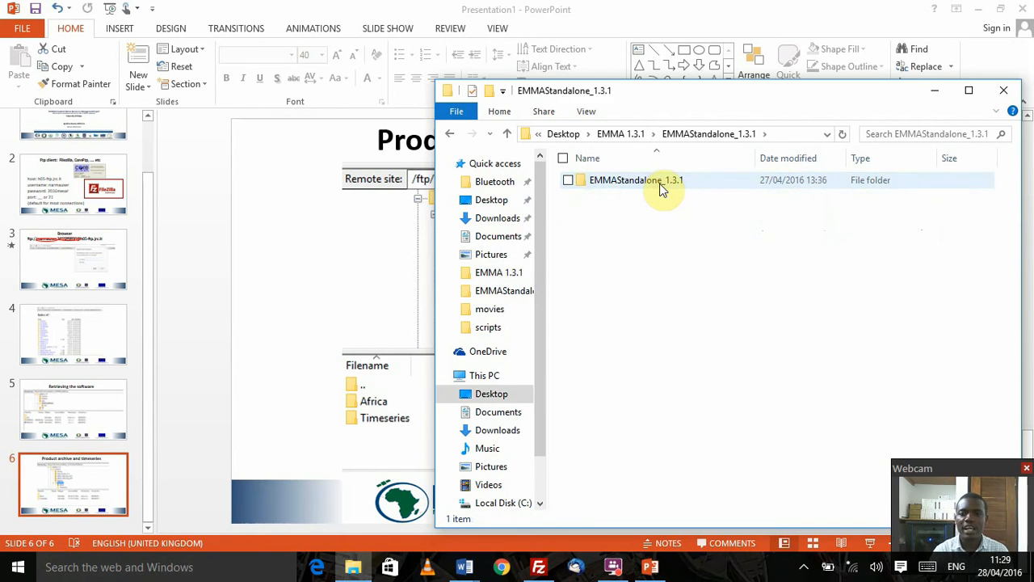
Step: Enter the inner EMMAStandalone_1.3.1 folder with the installer files
double_click(637, 179)
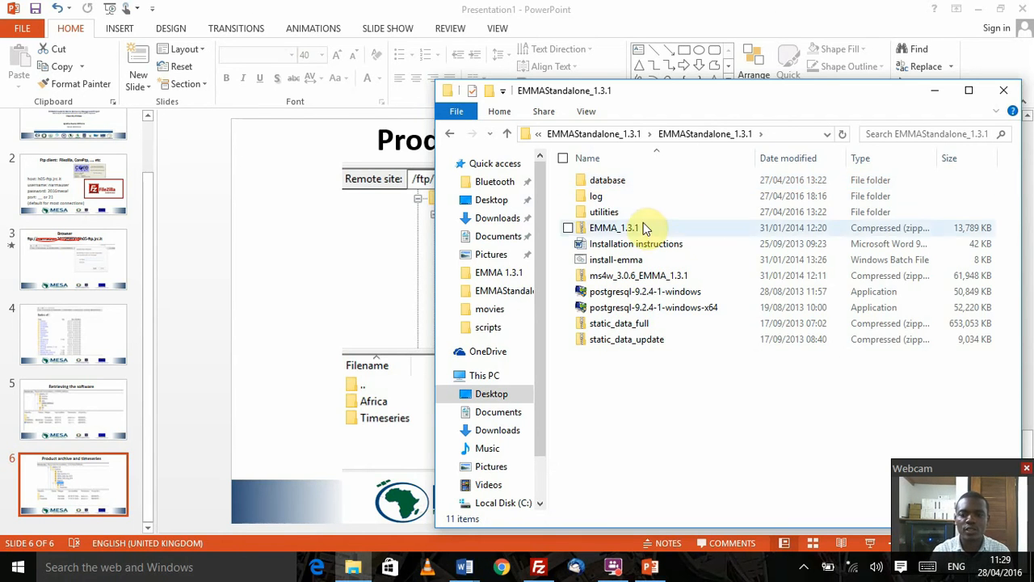
mouse_move(636, 242)
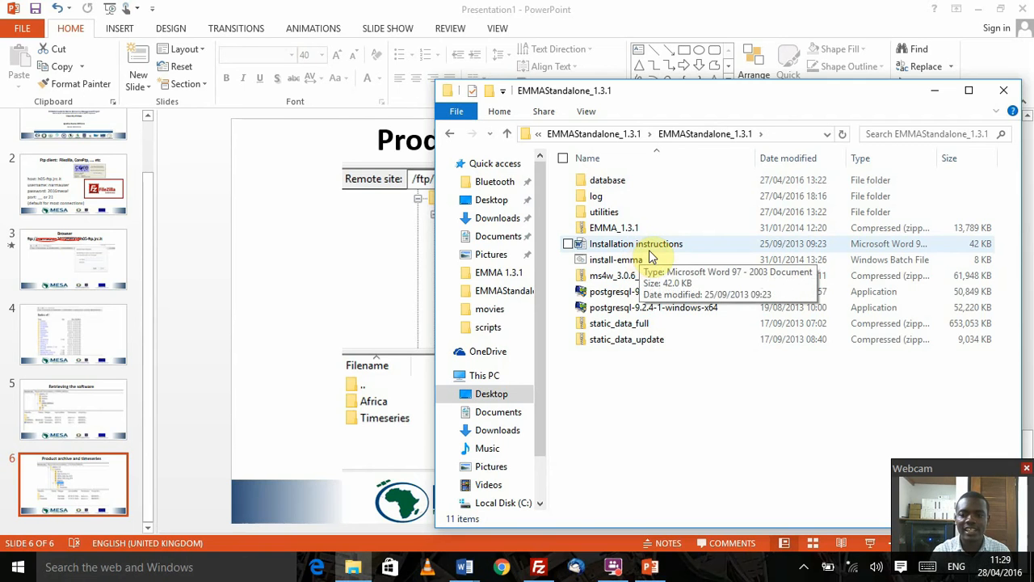
Step: Read the Installation instructions in Word through the Introduction, Package contents and start of Part 1
double_click(636, 243)
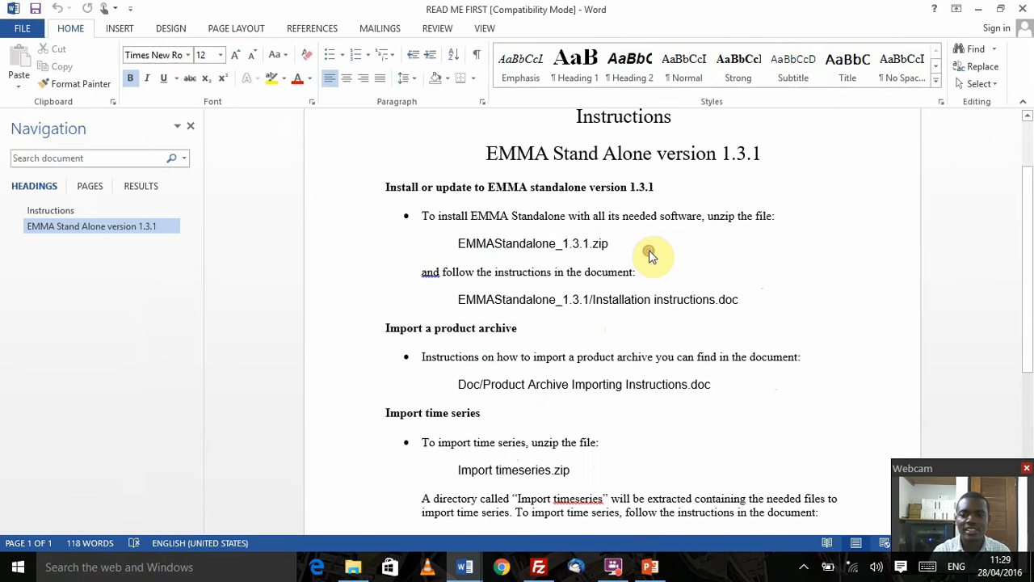
mouse_move(879, 210)
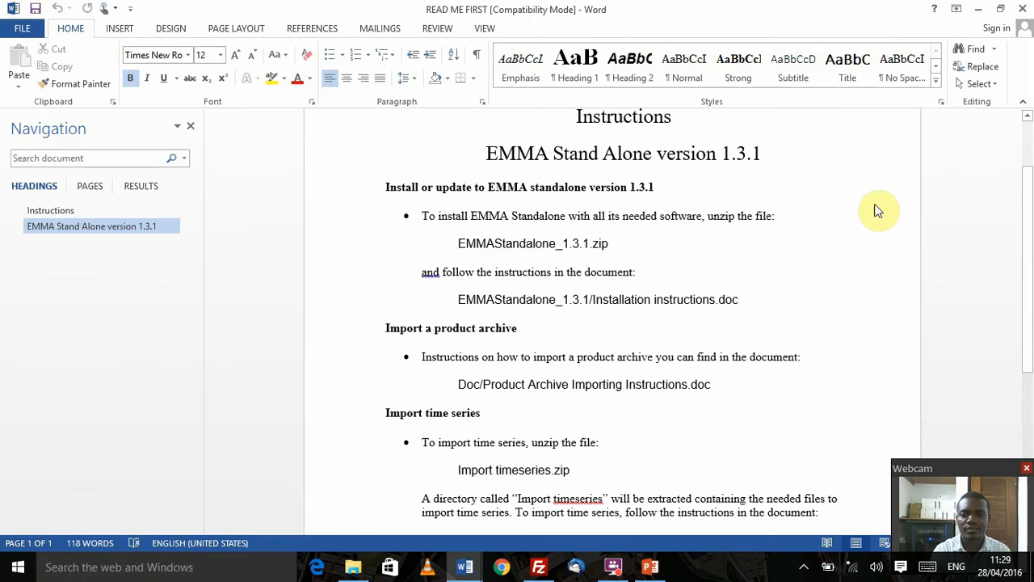
scroll(down, 3)
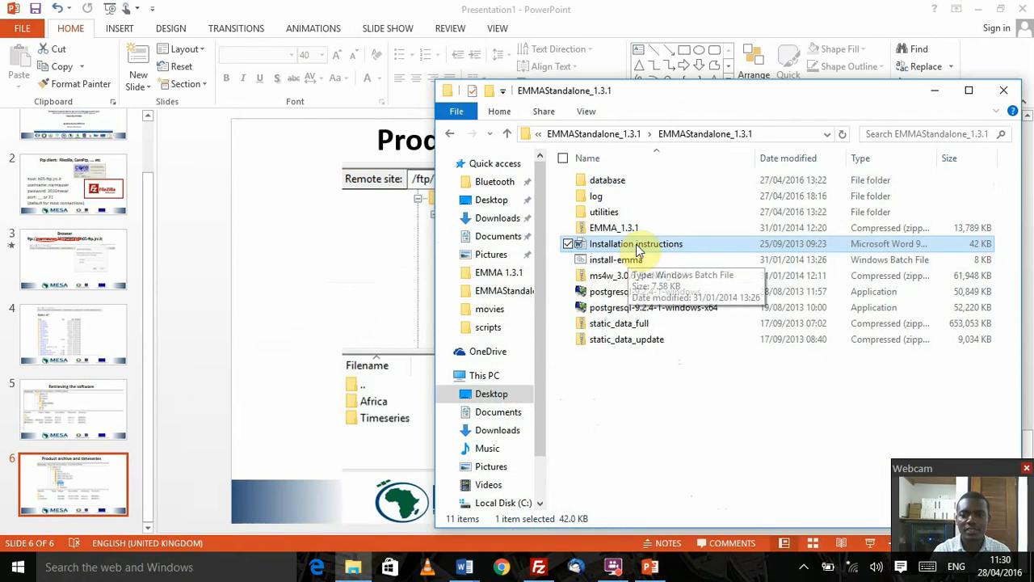
double_click(635, 242)
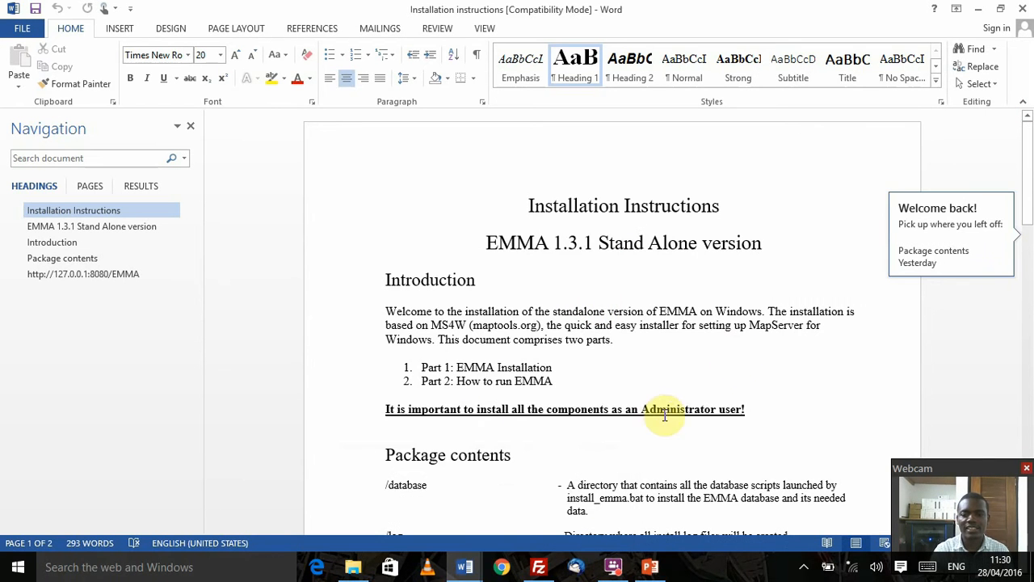
scroll(down, 3)
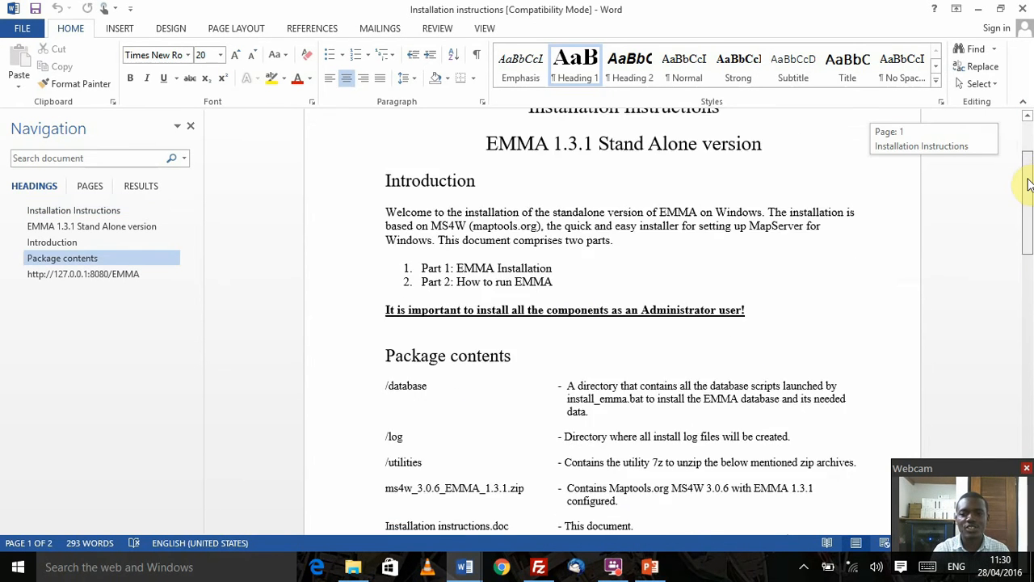
scroll(down, 3)
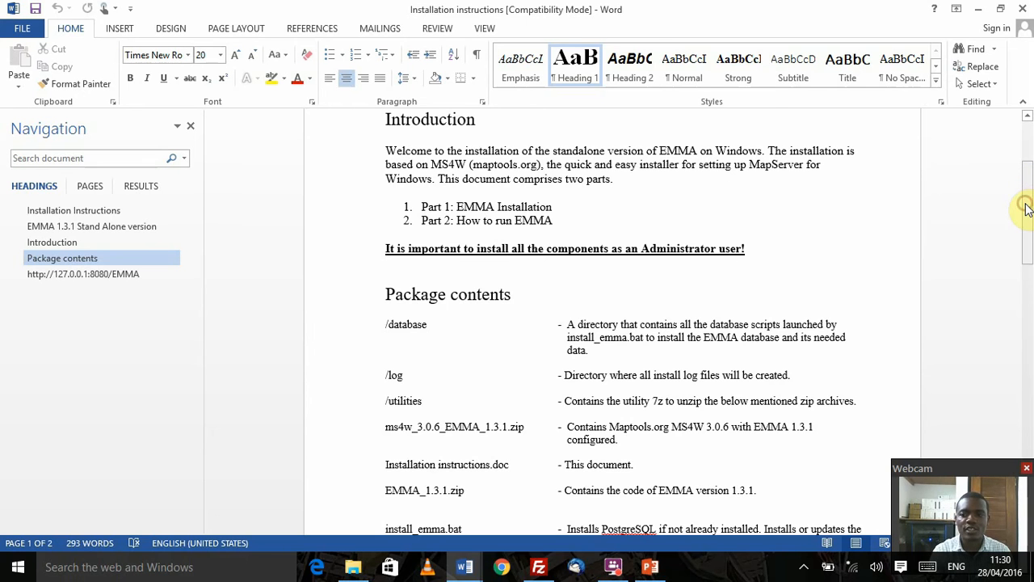
scroll(down, 3)
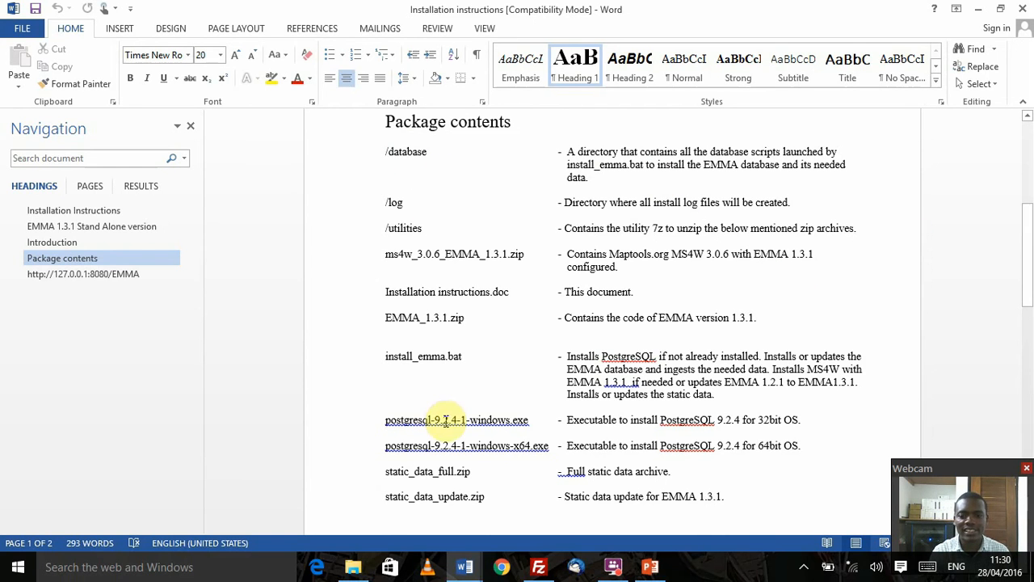
click(356, 566)
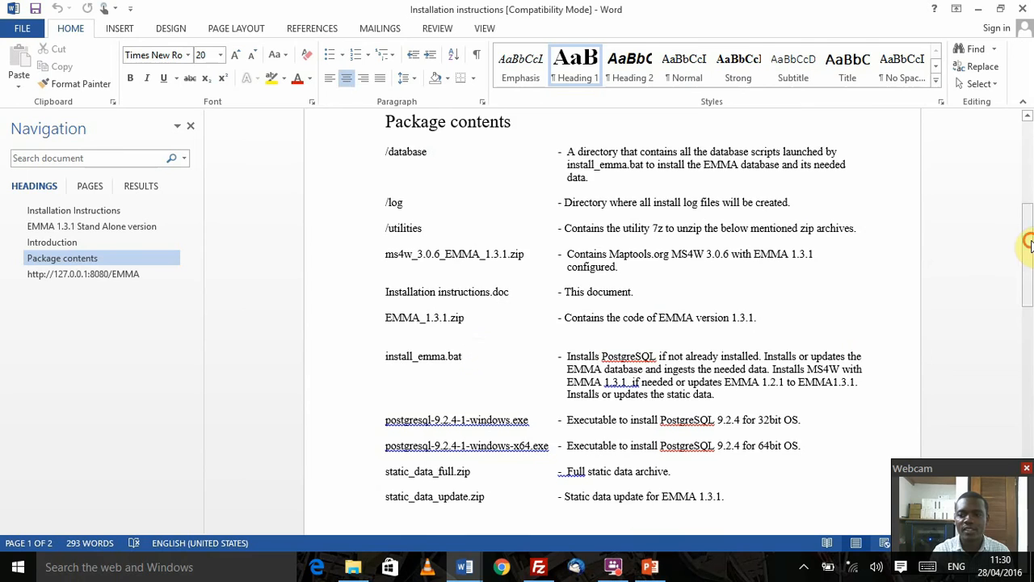
scroll(down, 3)
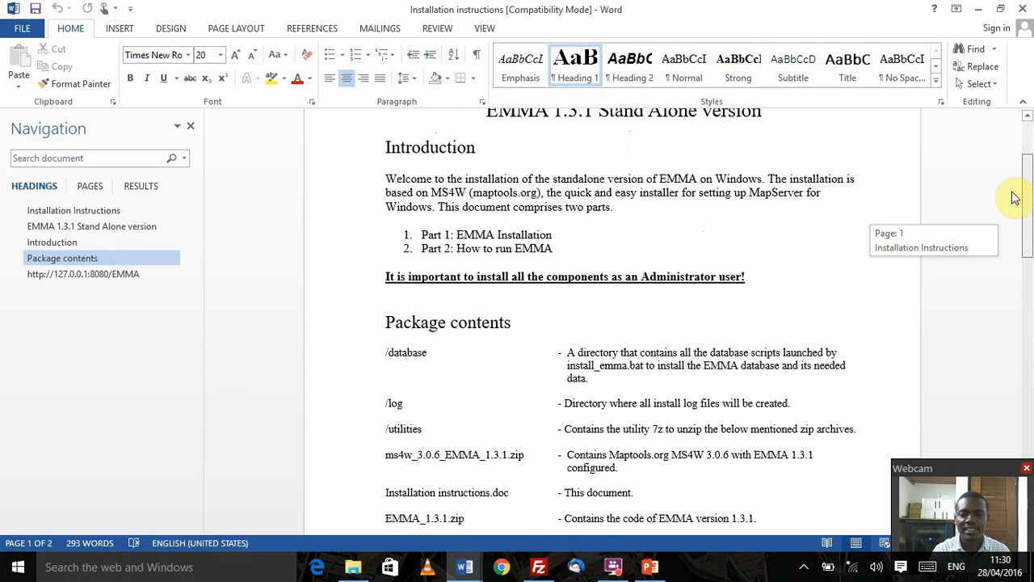
scroll(down, 3)
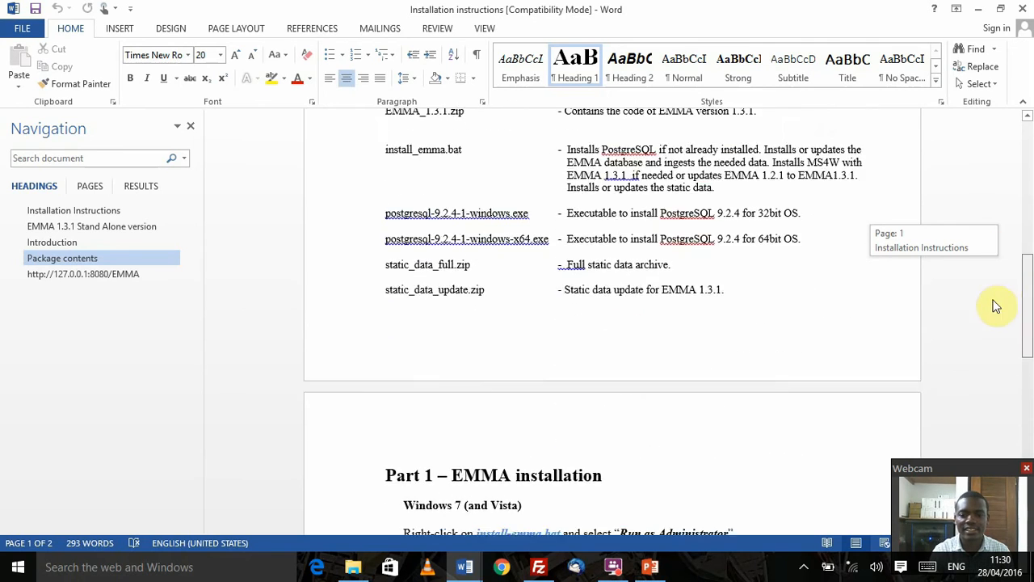
Step: Scroll to show the full Part 1 EMMA installation steps for Windows 7/Vista and XP
scroll(down, 3)
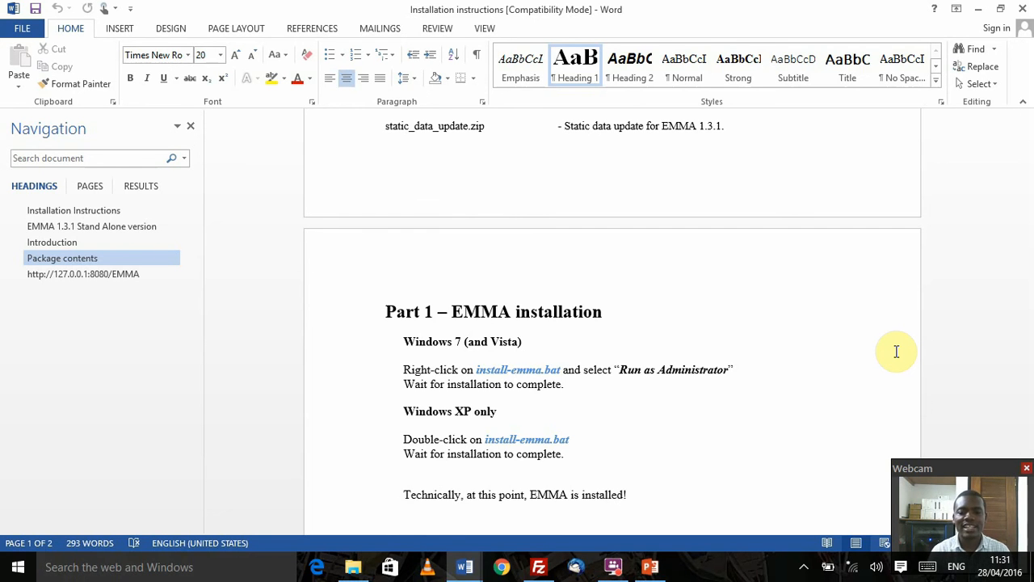
mouse_move(747, 475)
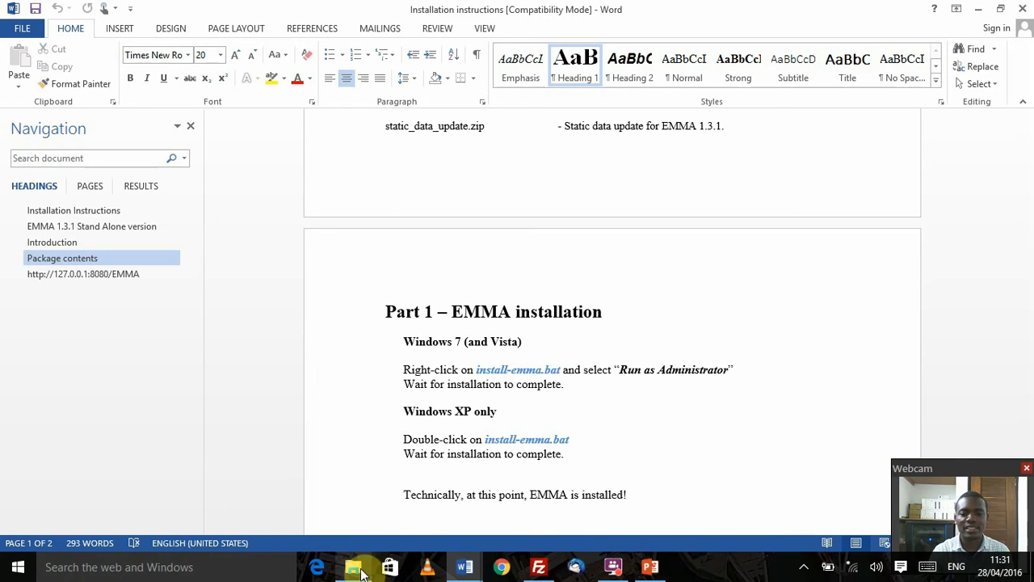
mouse_move(352, 565)
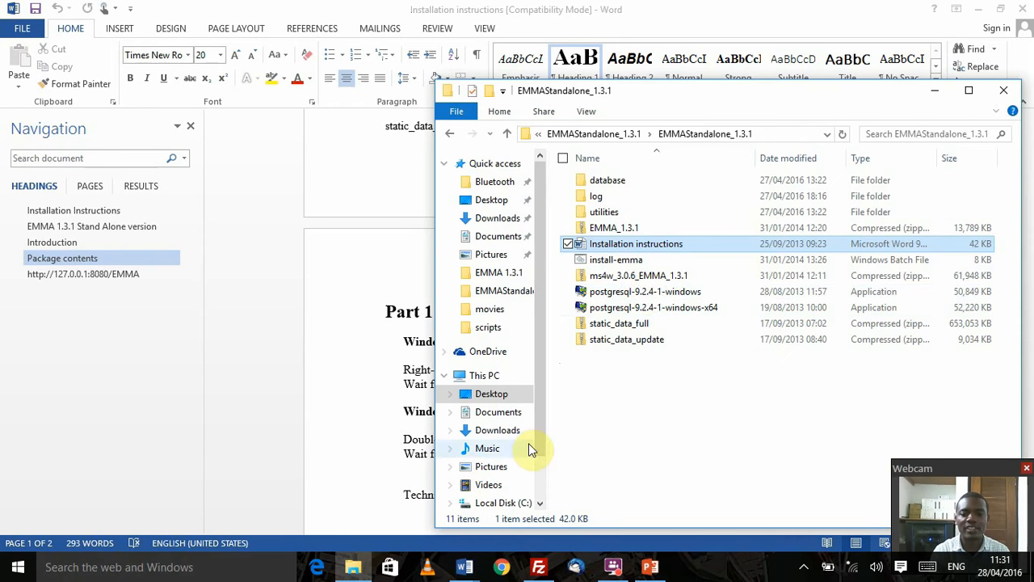
Step: Launch install-emma.bat with Run as administrator from its context menu
click(617, 259)
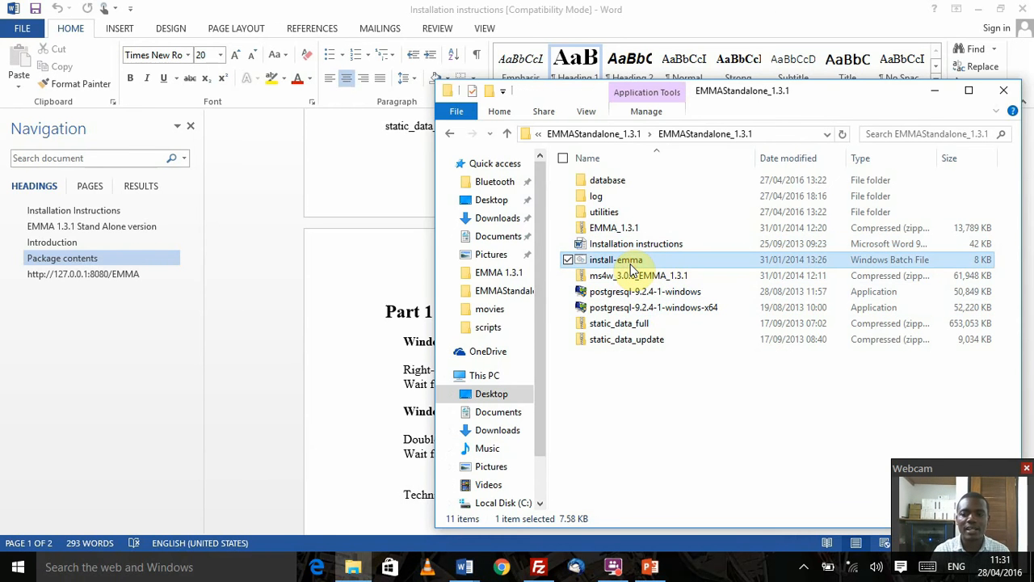
mouse_move(617, 259)
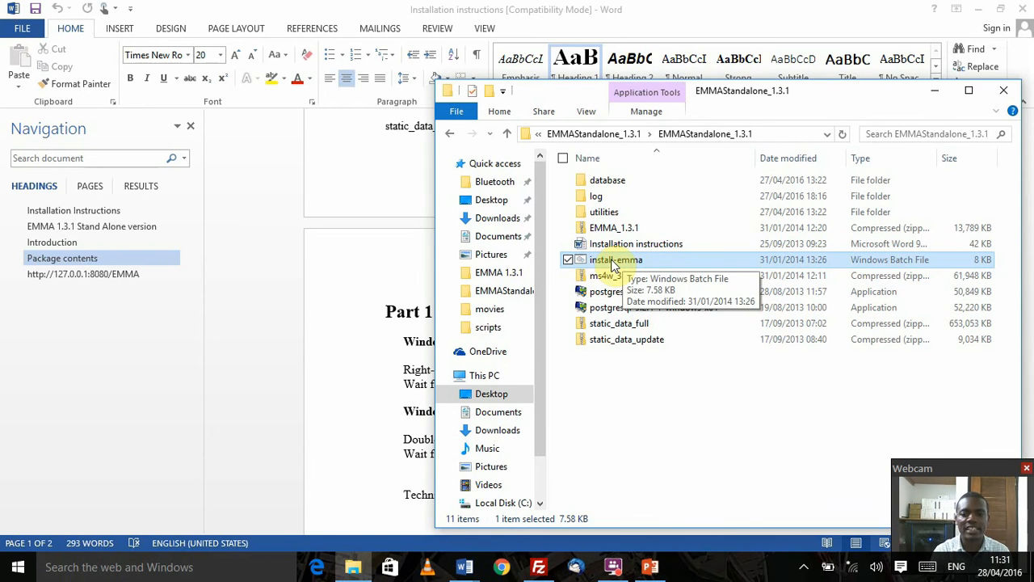
right_click(617, 259)
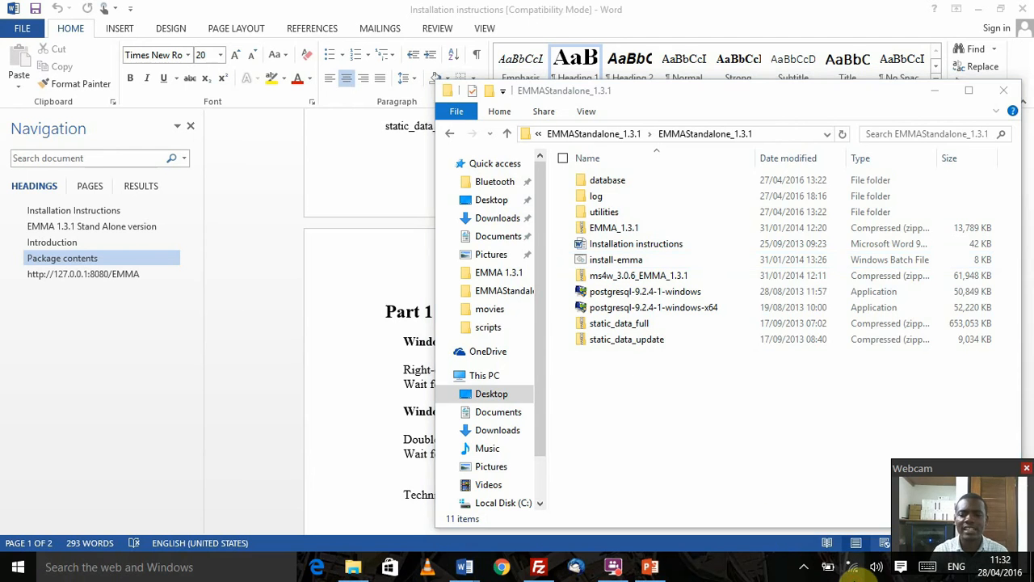
click(827, 566)
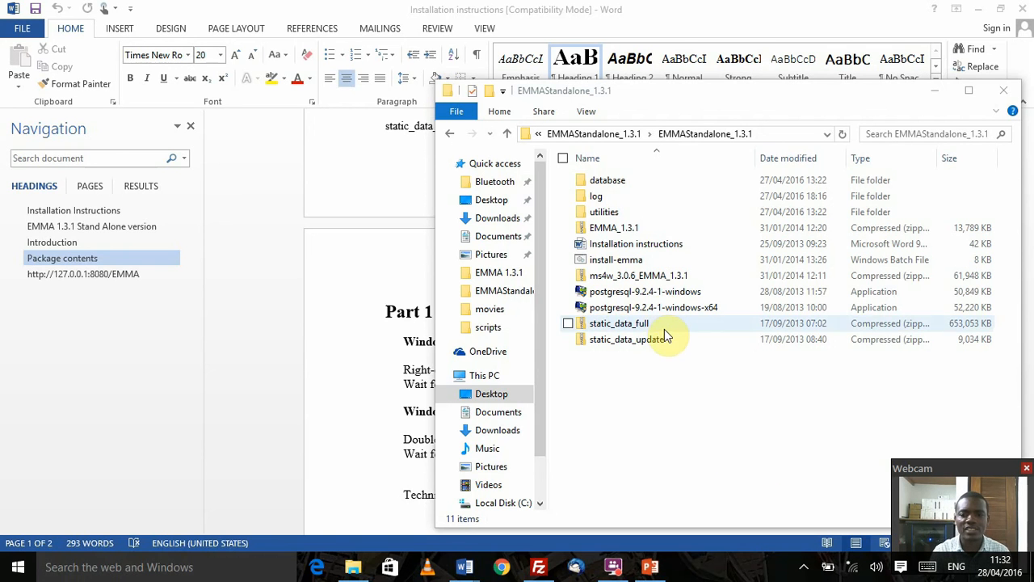
click(615, 258)
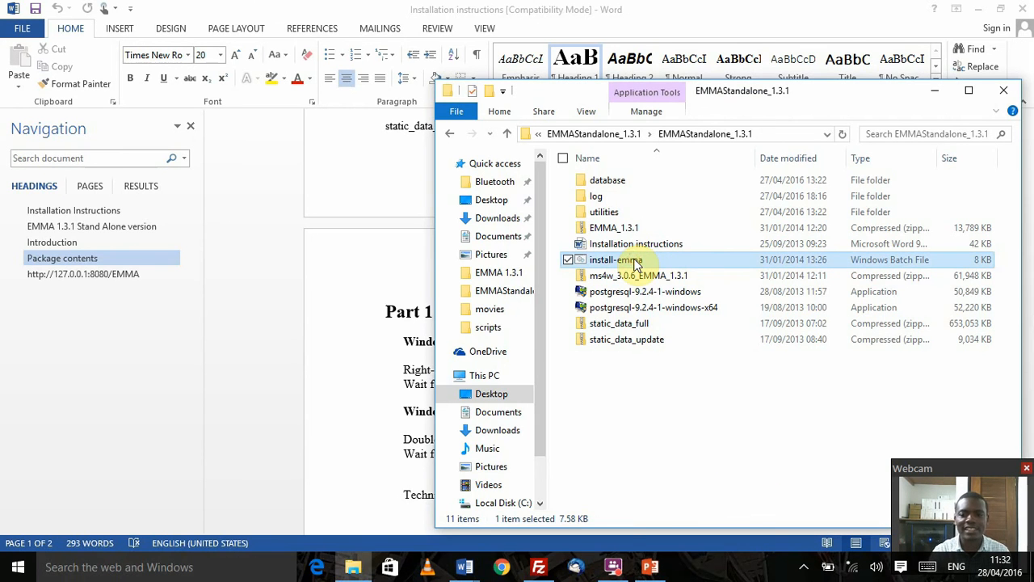
right_click(630, 259)
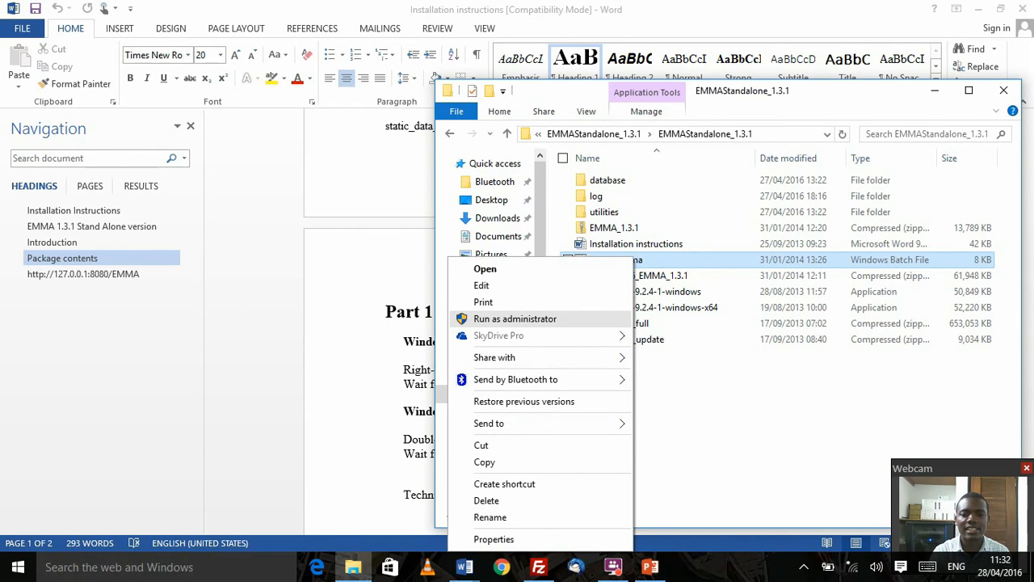
click(514, 318)
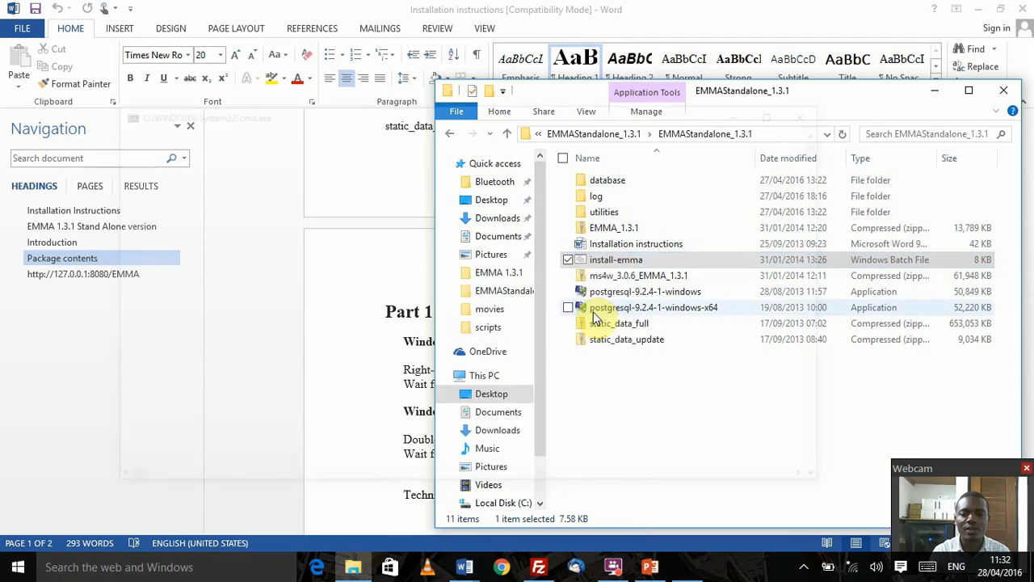
Step: Approve starting the installer so the Command Prompt begins installing PostgreSQL 9.2.4
double_click(615, 258)
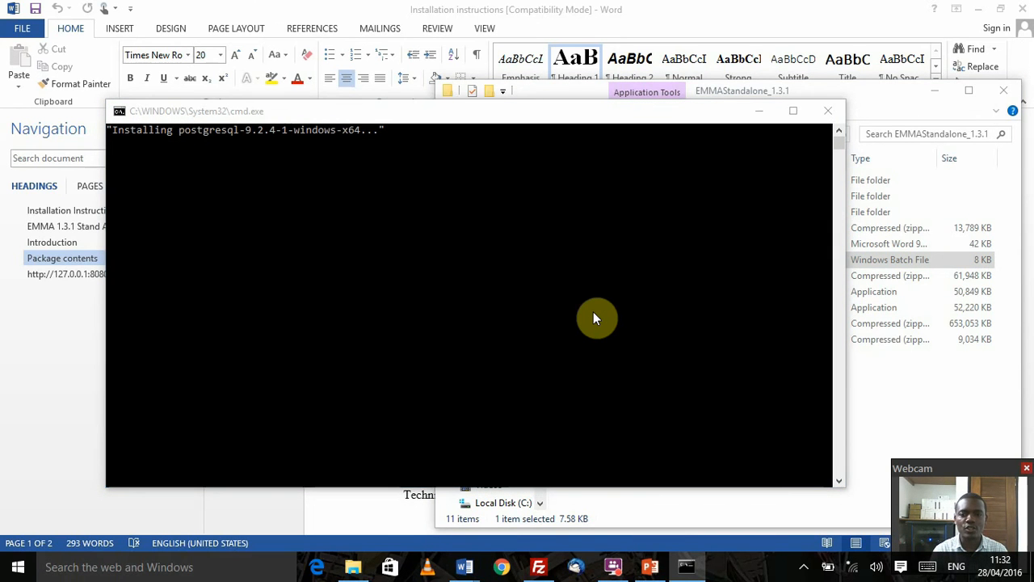
mouse_move(597, 315)
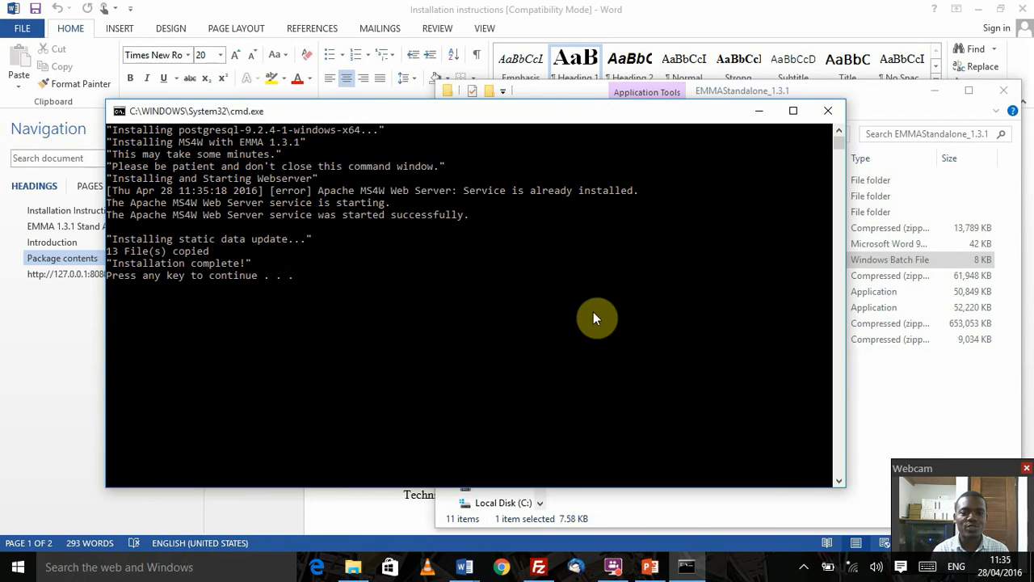
mouse_move(407, 228)
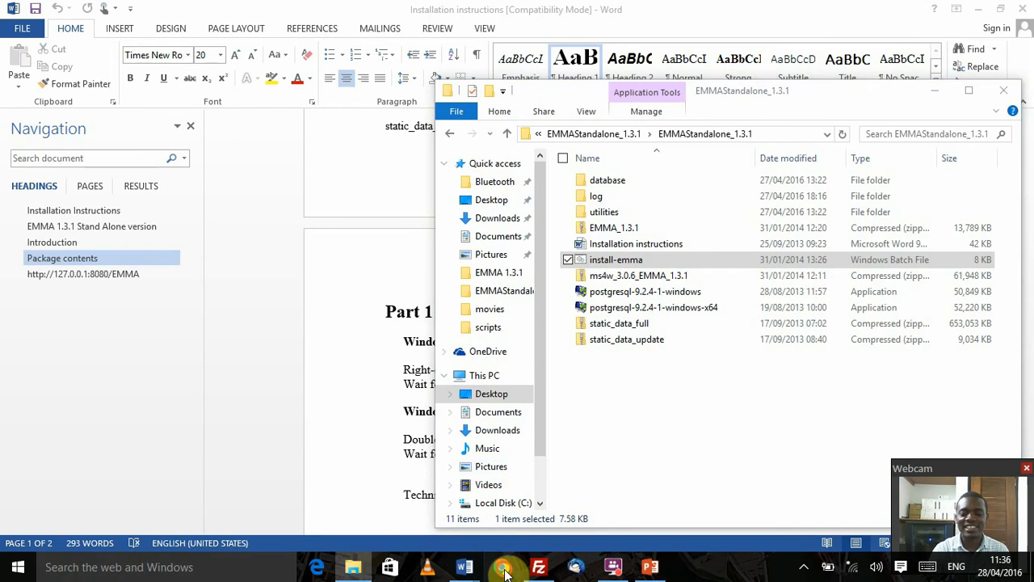
Step: Launch Google Chrome from the taskbar after the installer completes
click(507, 565)
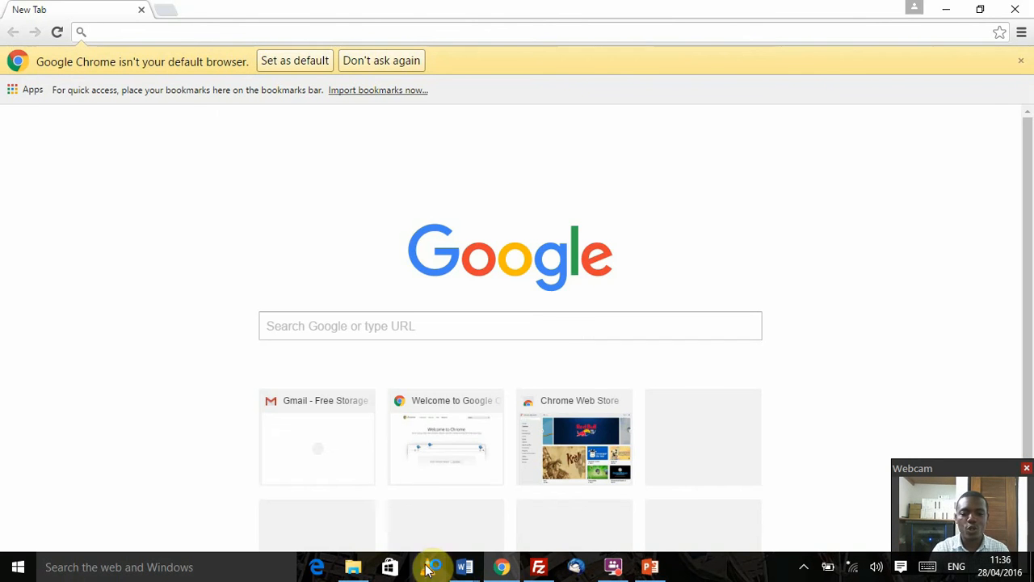
Step: Return to the Word instructions and scroll to Part 2 – How to open EMMA with the localhost URLs
click(462, 565)
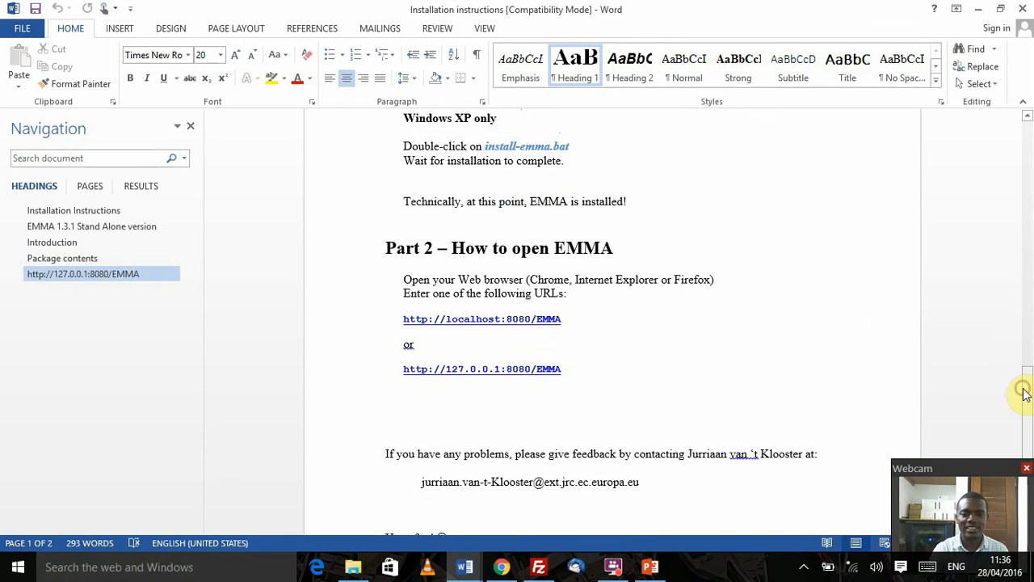
scroll(down, 3)
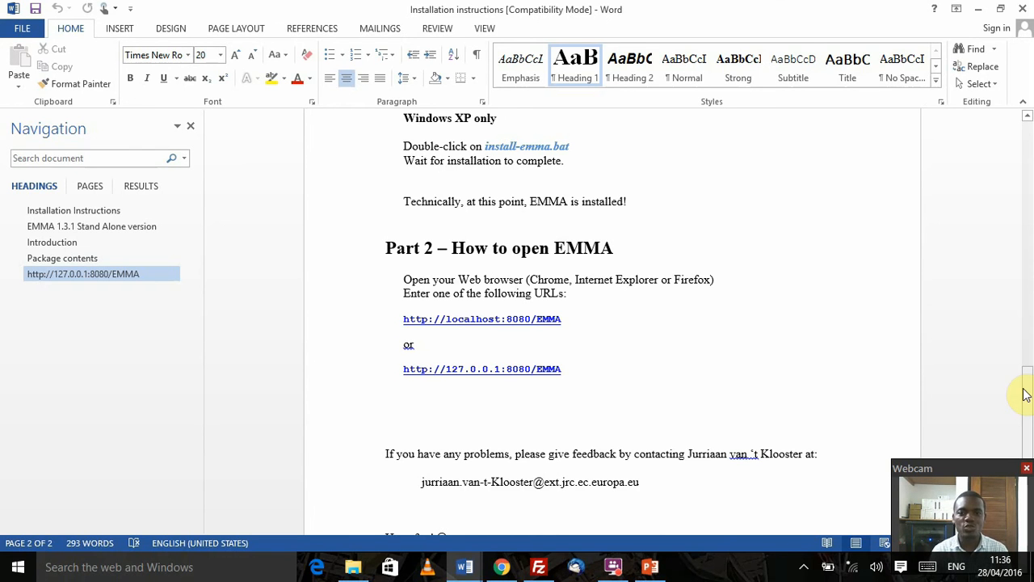
mouse_move(944, 373)
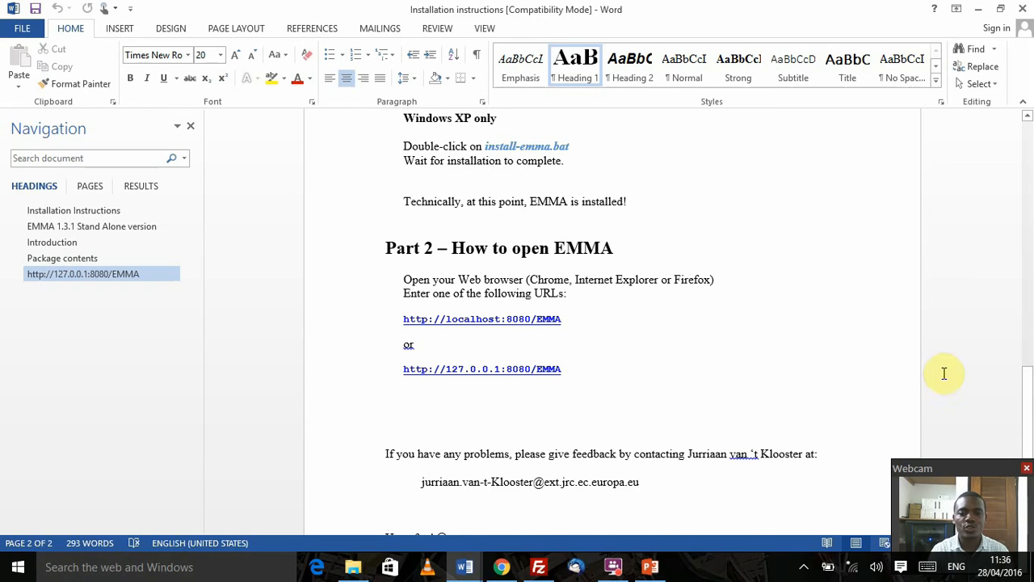
mouse_move(536, 330)
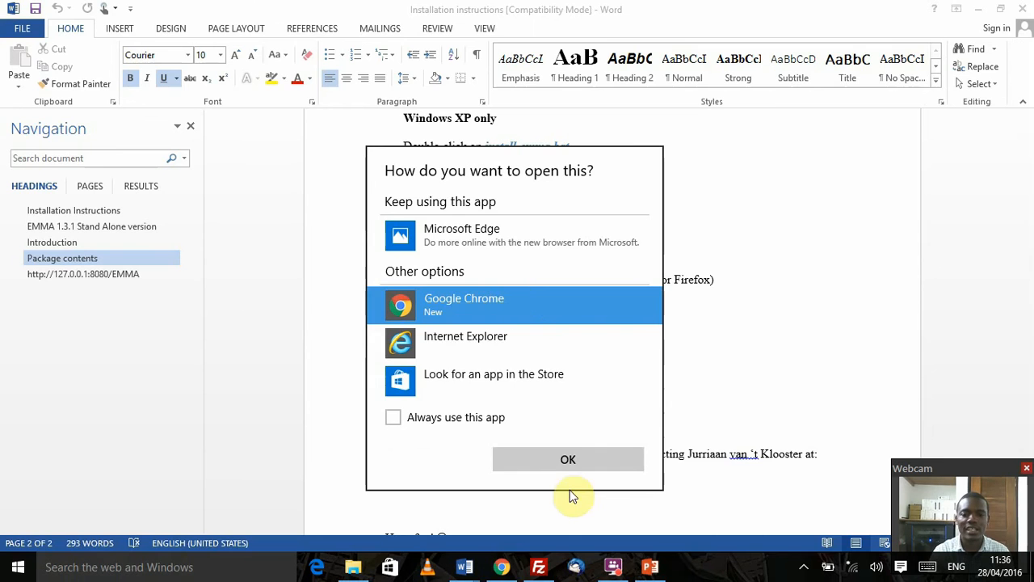
Step: Load localhost:8080/EMMA in Google Chrome and enter the EMMA section of the site
click(568, 459)
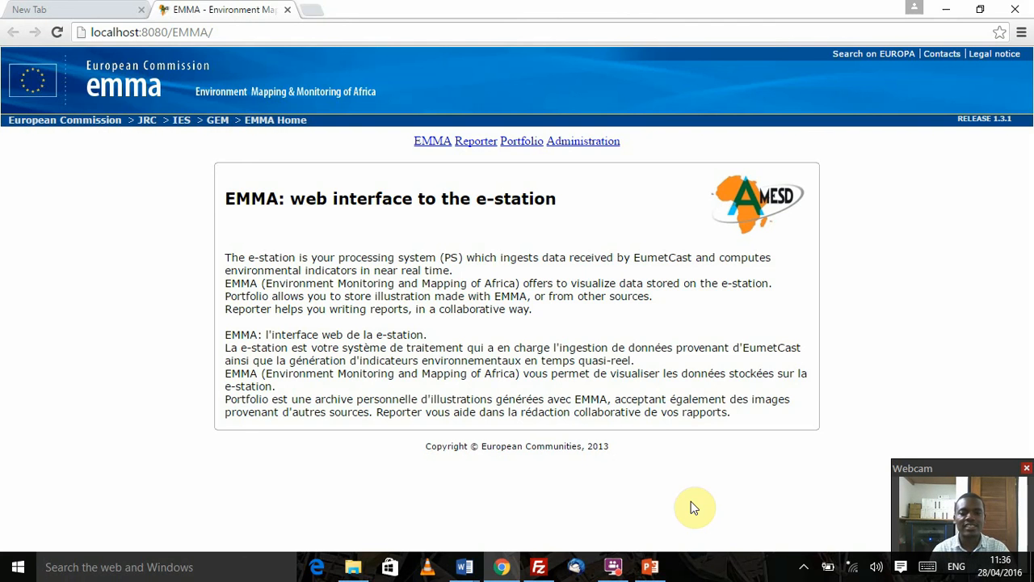
mouse_move(436, 164)
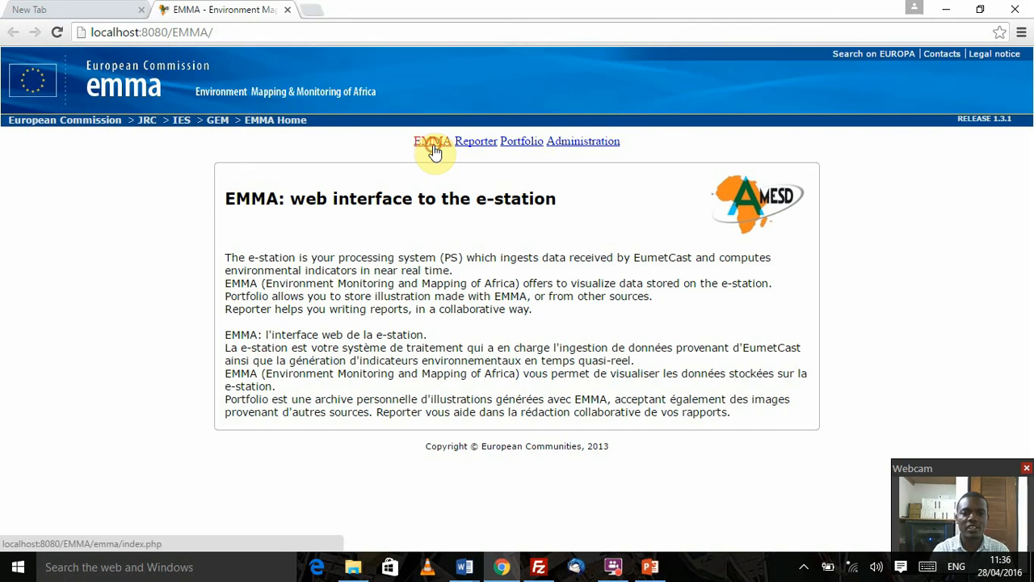
click(431, 140)
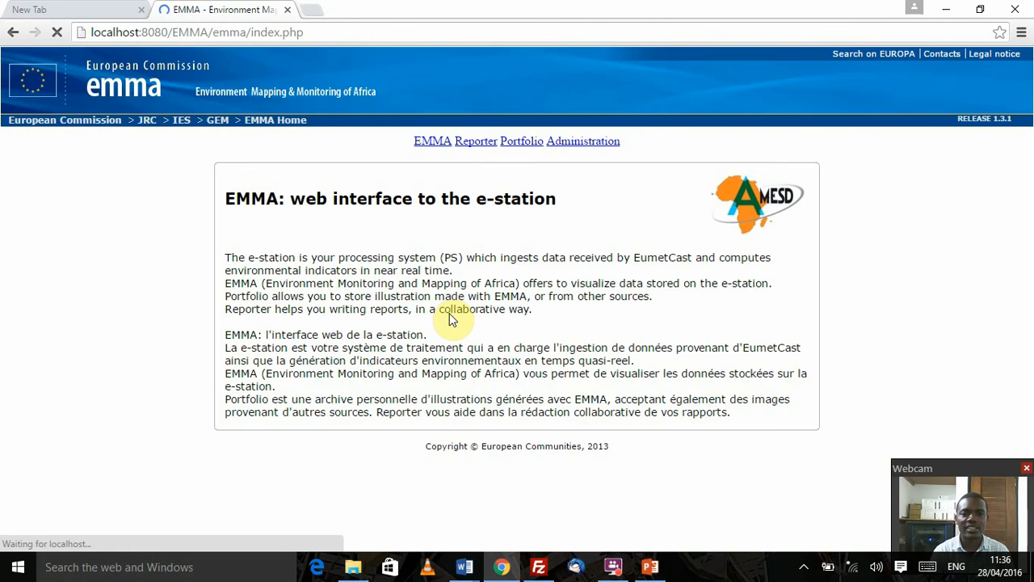